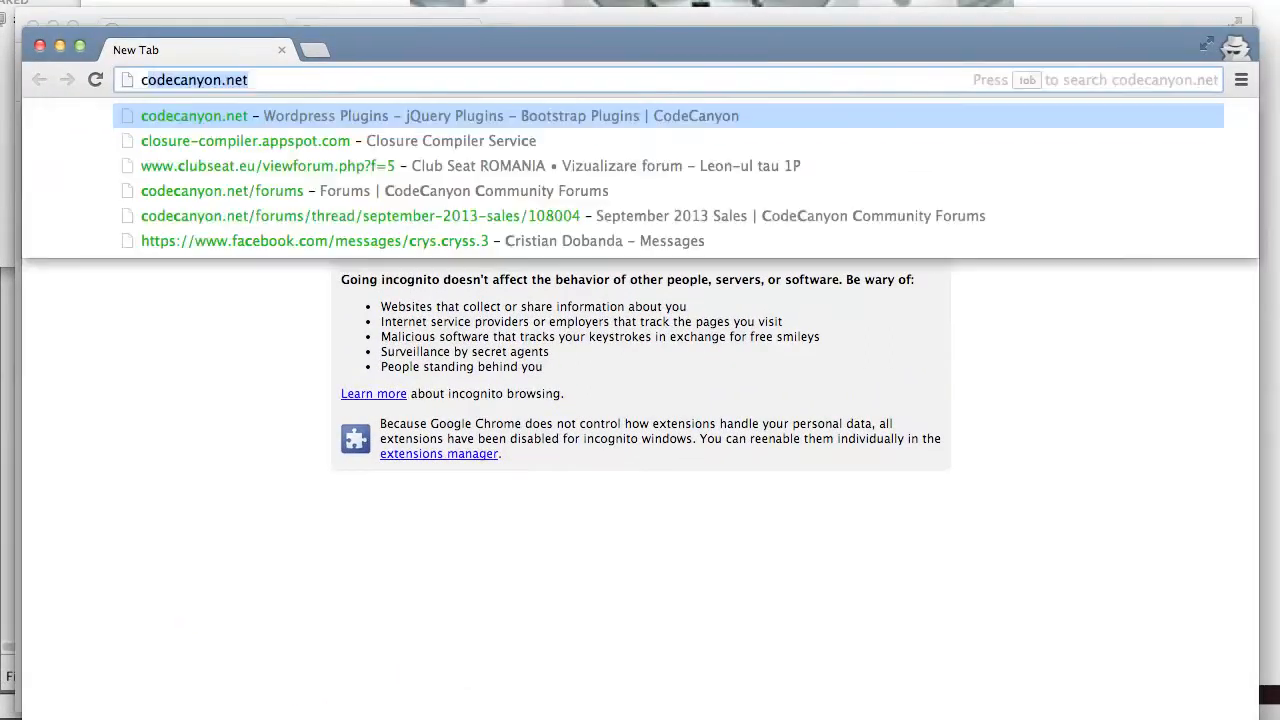
Step: Search codecanyon.net for zoomfolio and reach the ZoomFolio WordPress portfolio plugin page
{"action": "left_click", "coordinate": [194, 116]}
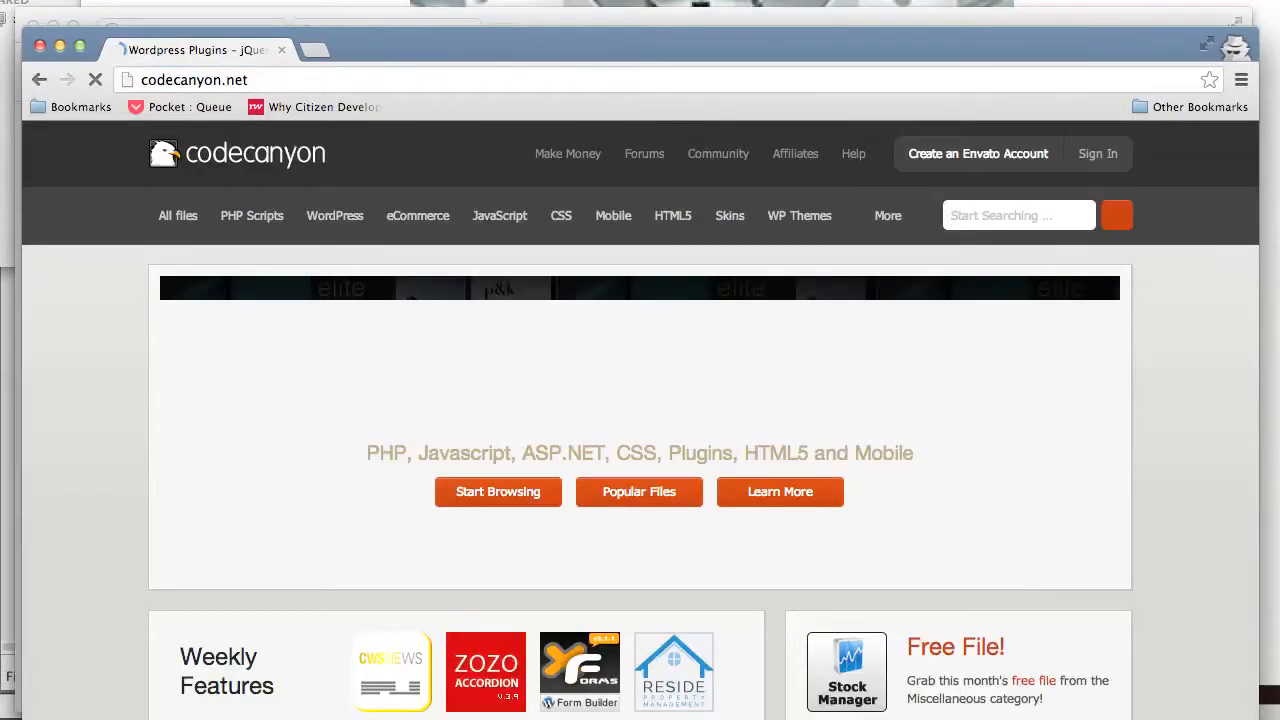
{"action": "type", "text": "zoomfolio"}
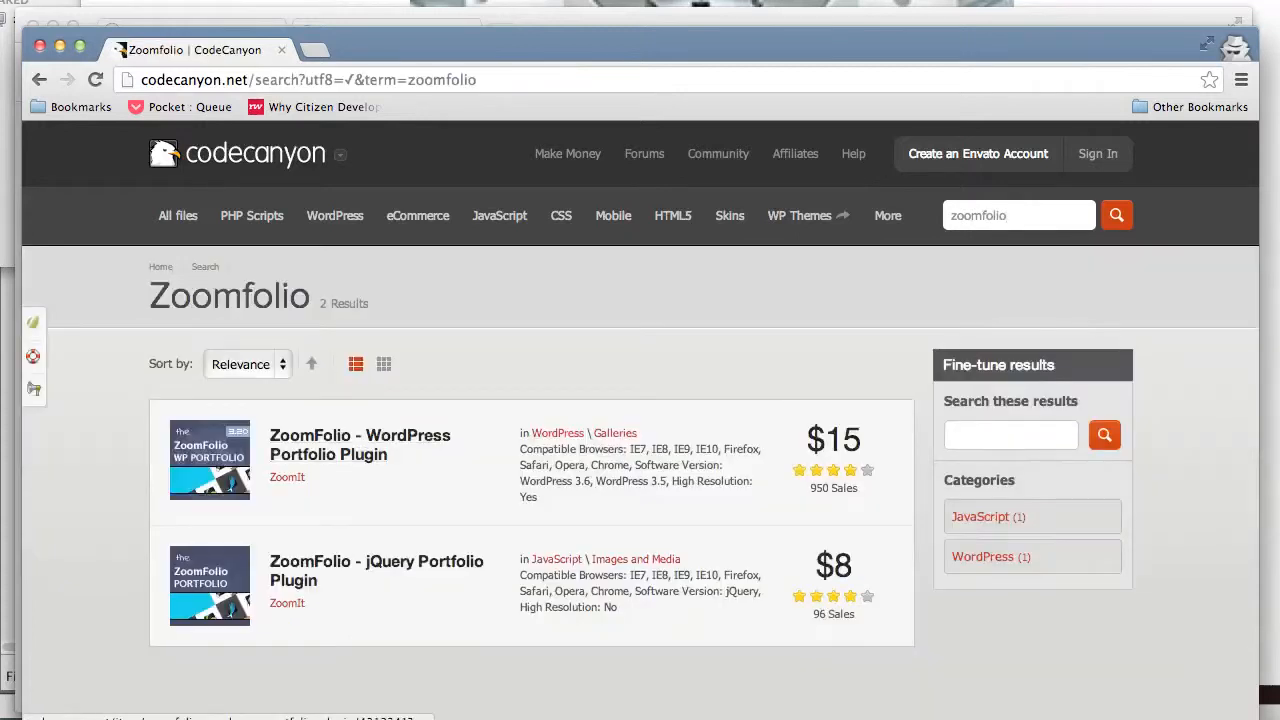
{"action": "left_click", "coordinate": [360, 444]}
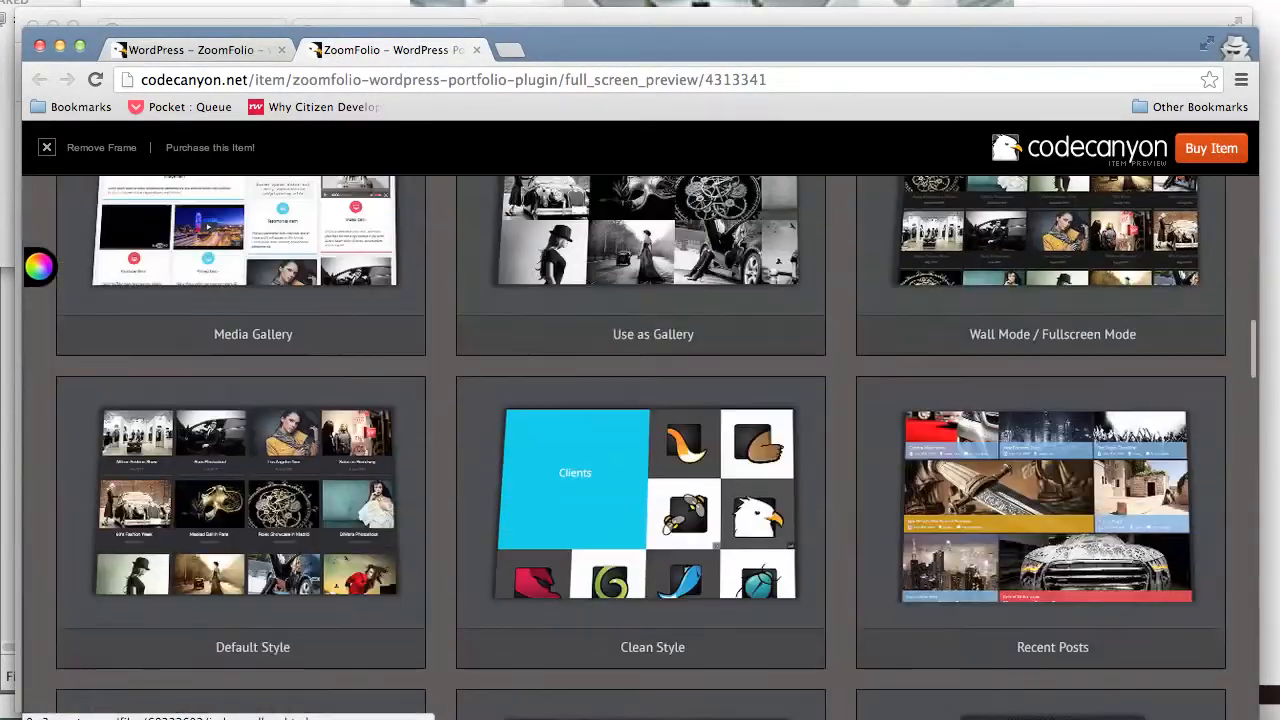
Step: Scroll the live preview down to the Main Demo accordion with Milano Fashion Show
{"action": "scroll", "scroll_direction": "down", "scroll_amount": 3}
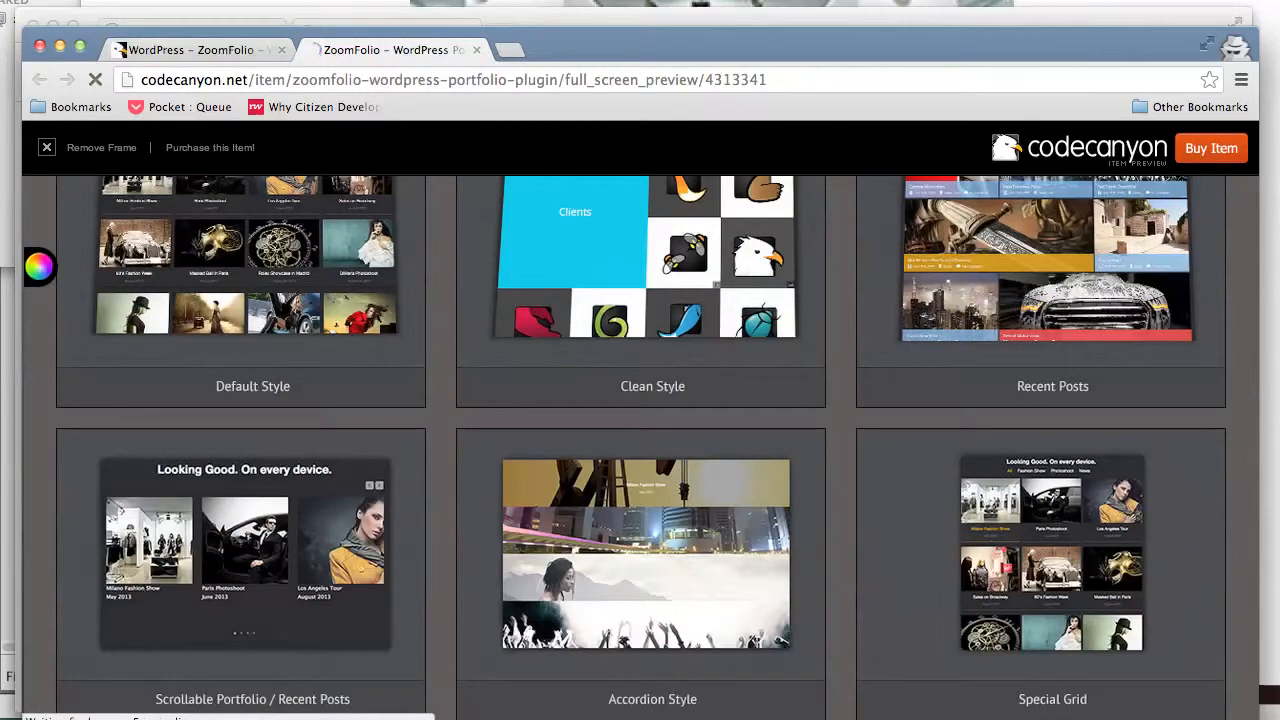
{"action": "scroll", "scroll_direction": "up", "scroll_amount": 3}
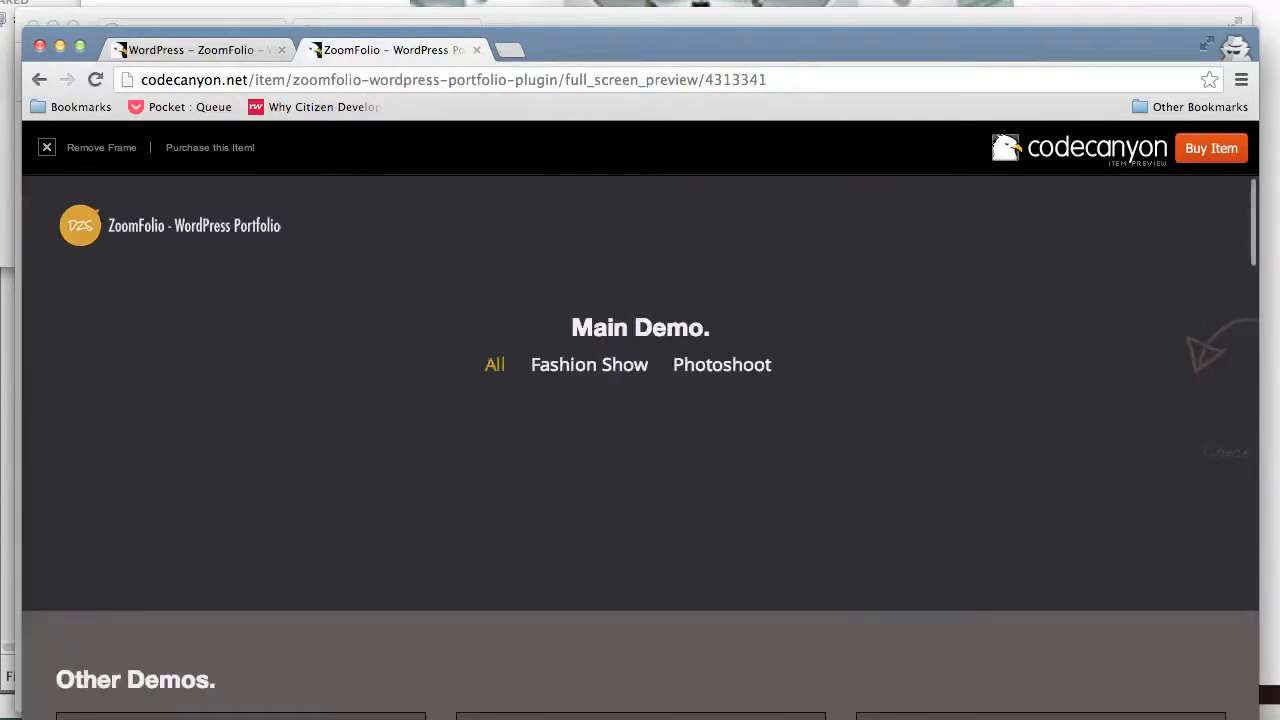
{"action": "scroll", "scroll_direction": "down", "scroll_amount": 3}
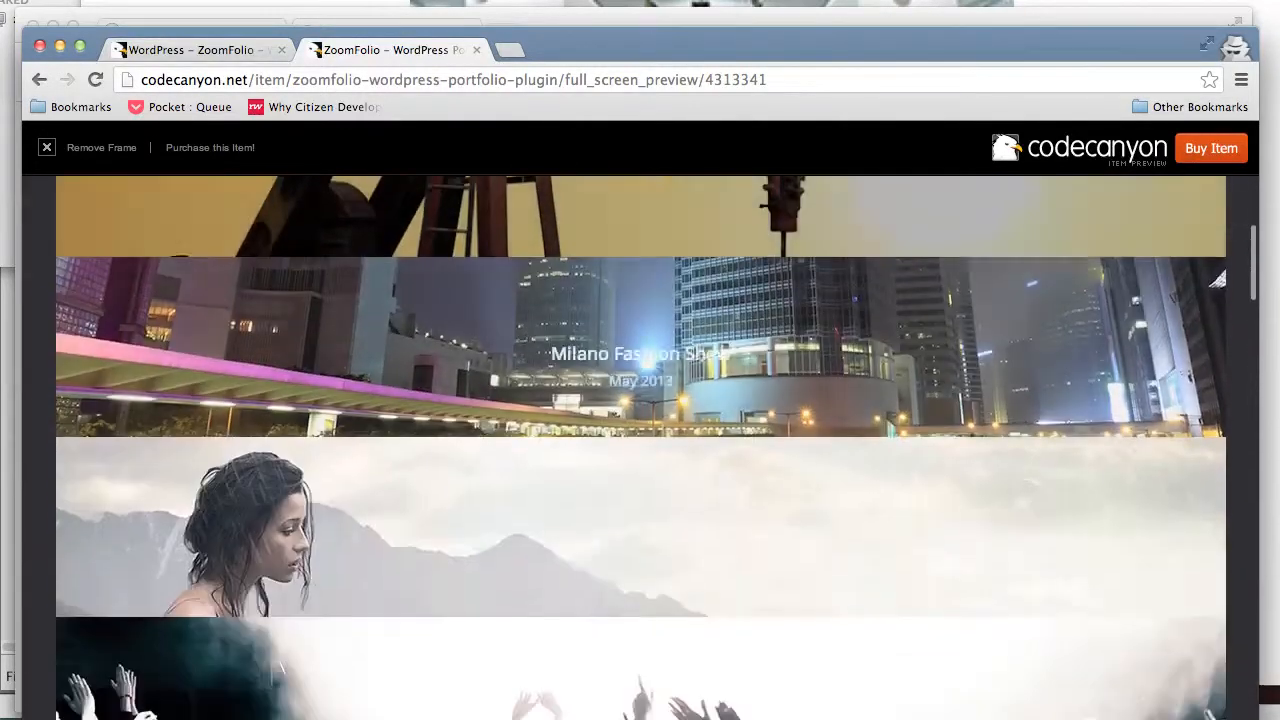
{"action": "scroll", "scroll_direction": "down", "scroll_amount": 3}
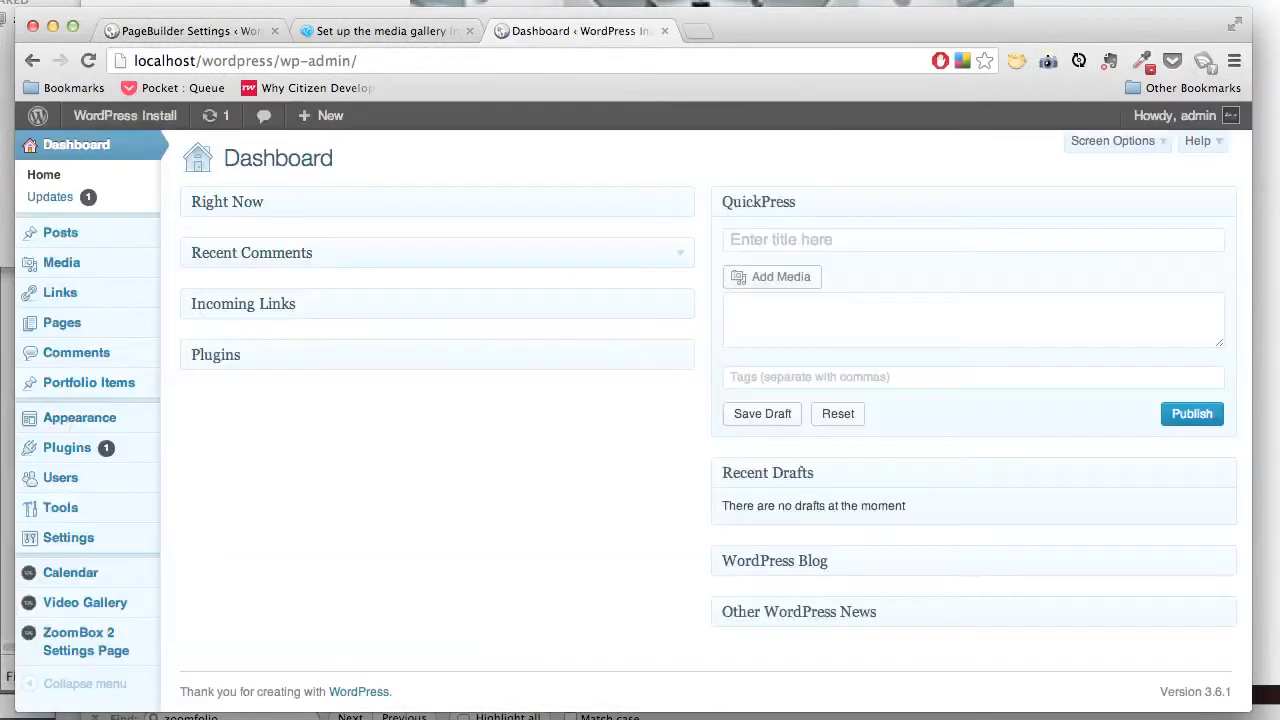
{"action": "mouse_move", "coordinate": [76, 352]}
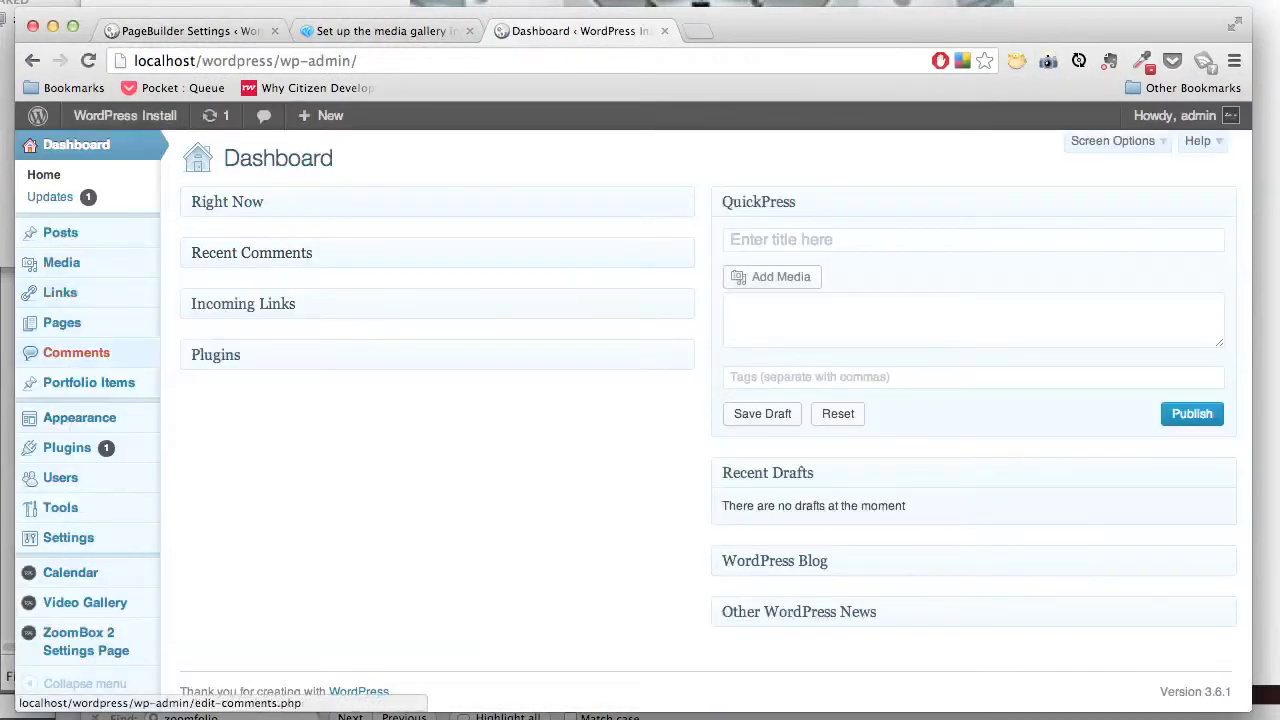
Step: From the Portfolio Items list, launch two items' Edit links in new tabs
{"action": "left_click", "coordinate": [88, 382]}
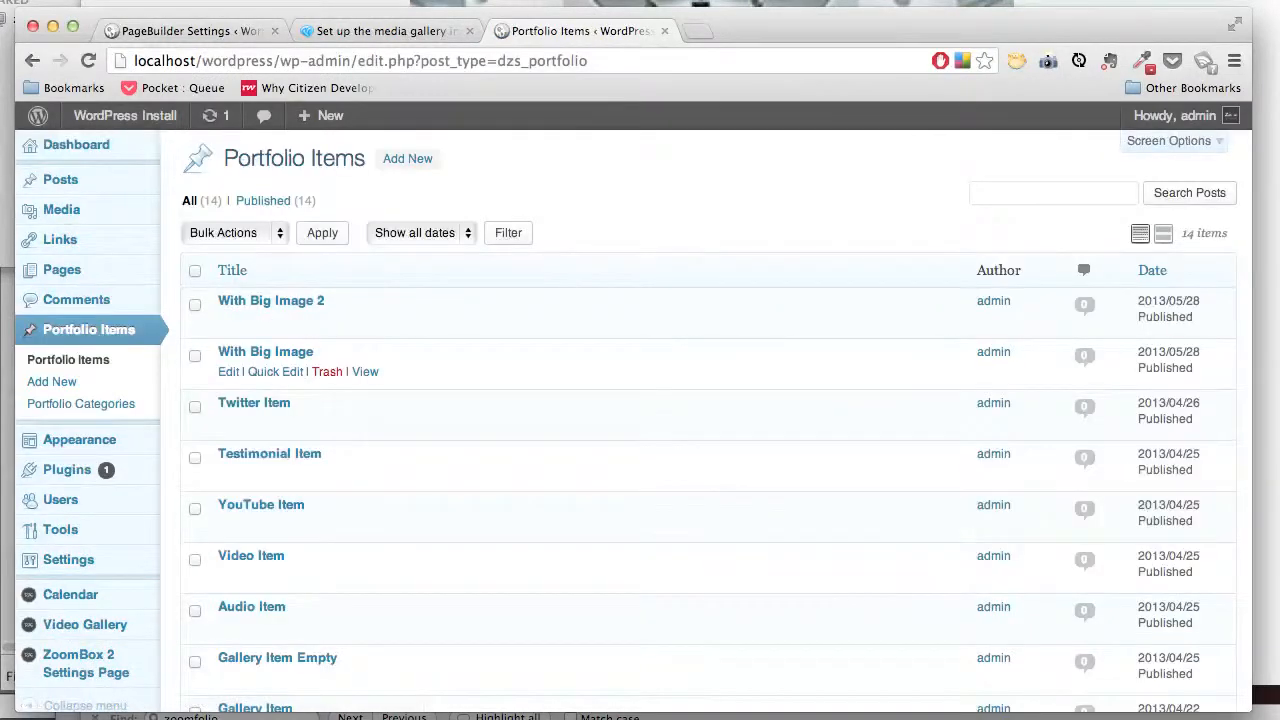
{"action": "scroll", "scroll_direction": "down", "scroll_amount": 3}
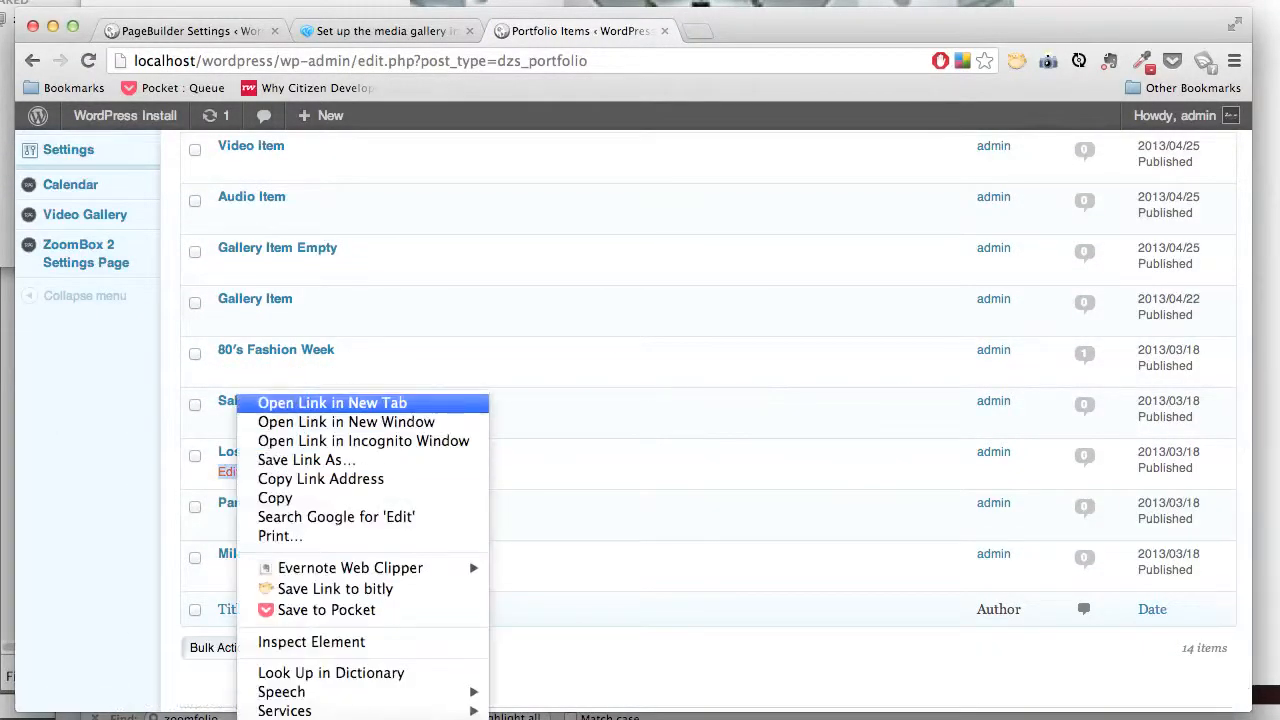
{"action": "left_click", "coordinate": [332, 402]}
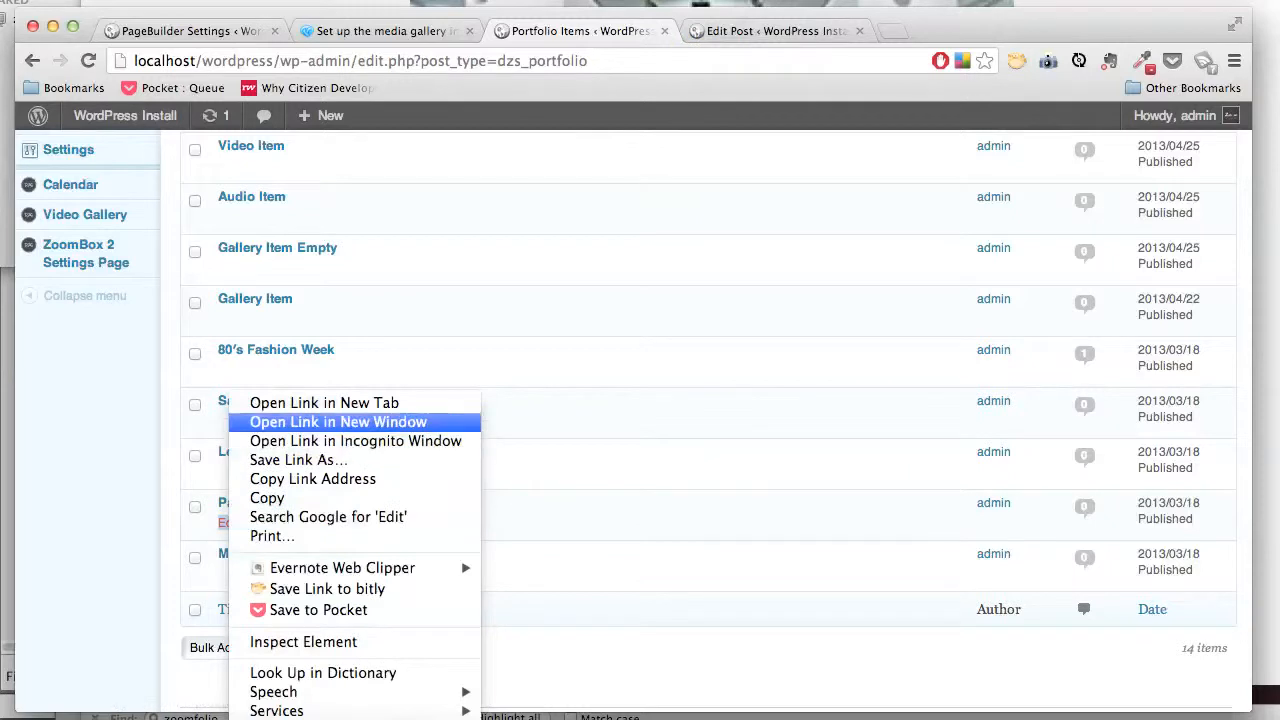
{"action": "left_click", "coordinate": [336, 420]}
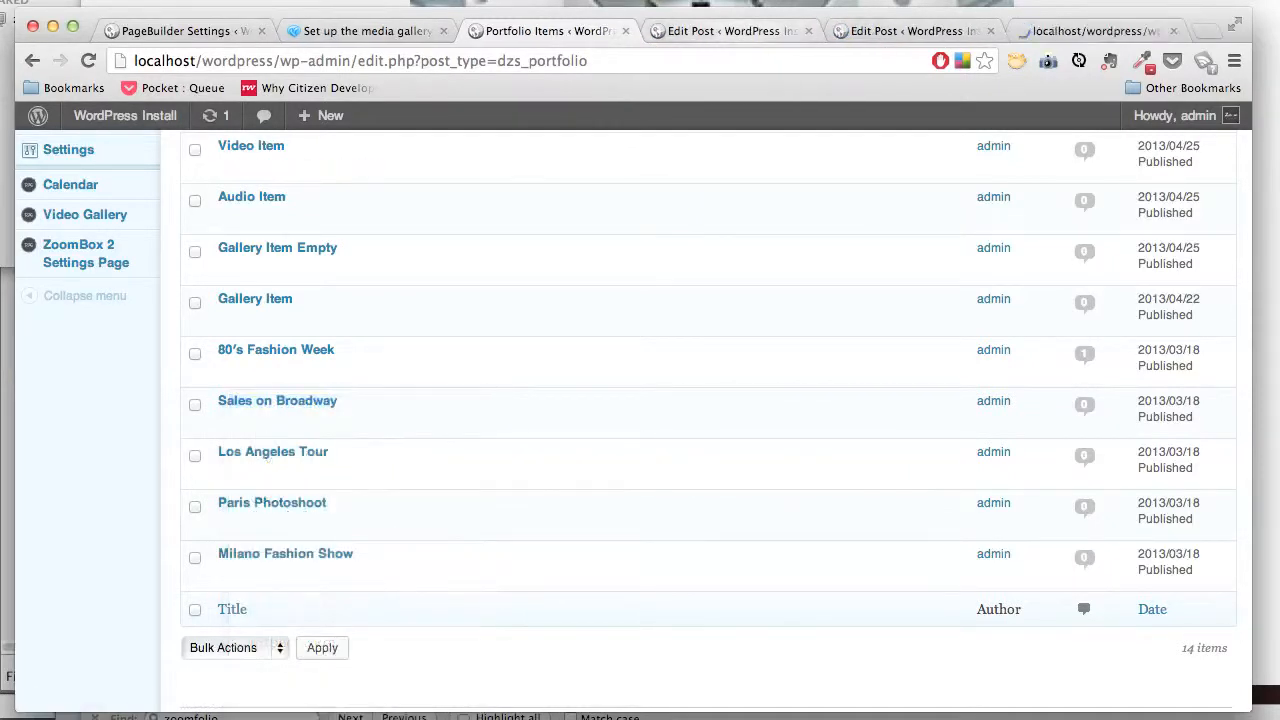
Step: Move through the opened editors and land on the Paris Photoshoot edit screen
{"action": "left_click", "coordinate": [272, 452]}
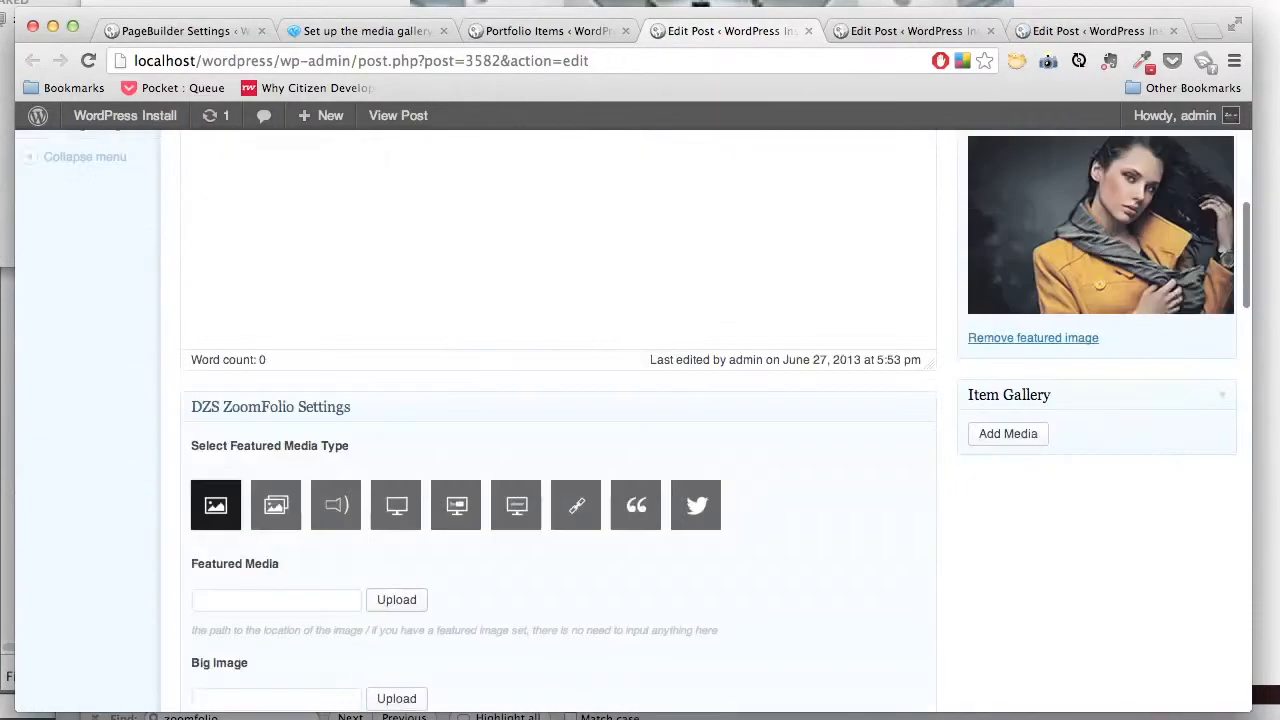
{"action": "left_click", "coordinate": [910, 32]}
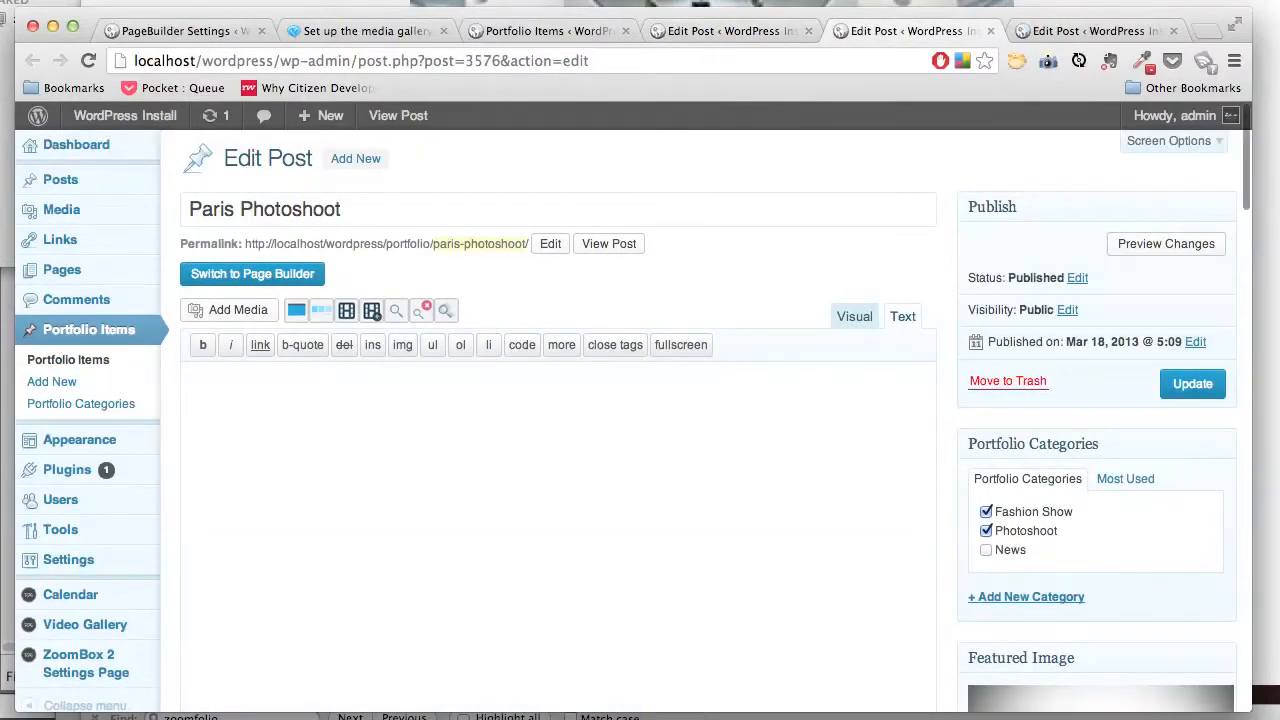
{"action": "scroll", "scroll_direction": "down", "scroll_amount": 3}
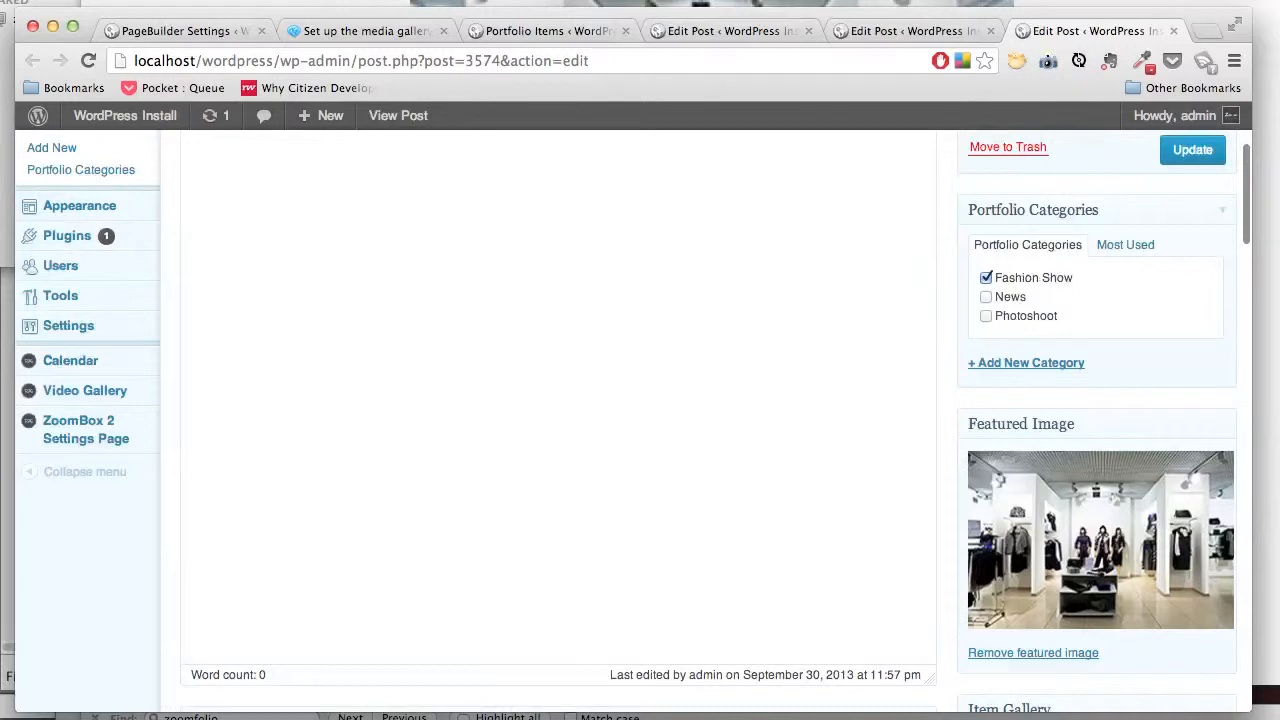
{"action": "double_click", "coordinate": [1032, 276]}
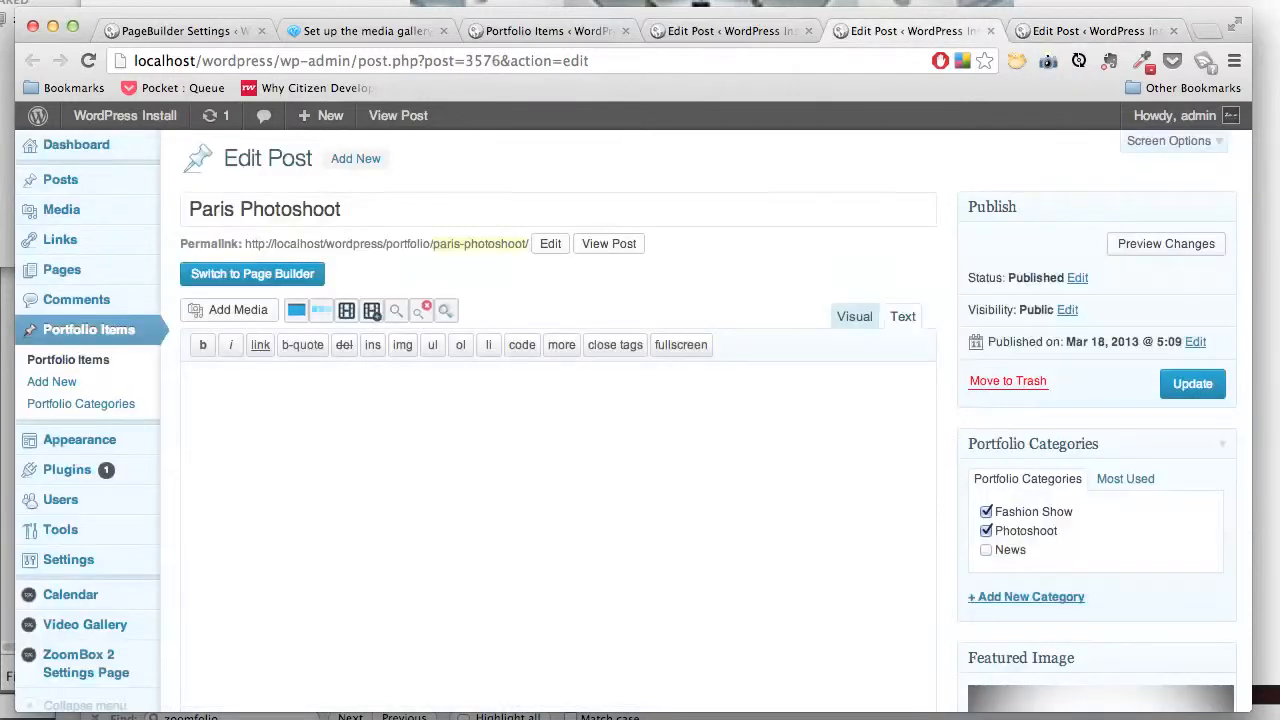
{"action": "mouse_move", "coordinate": [60, 268]}
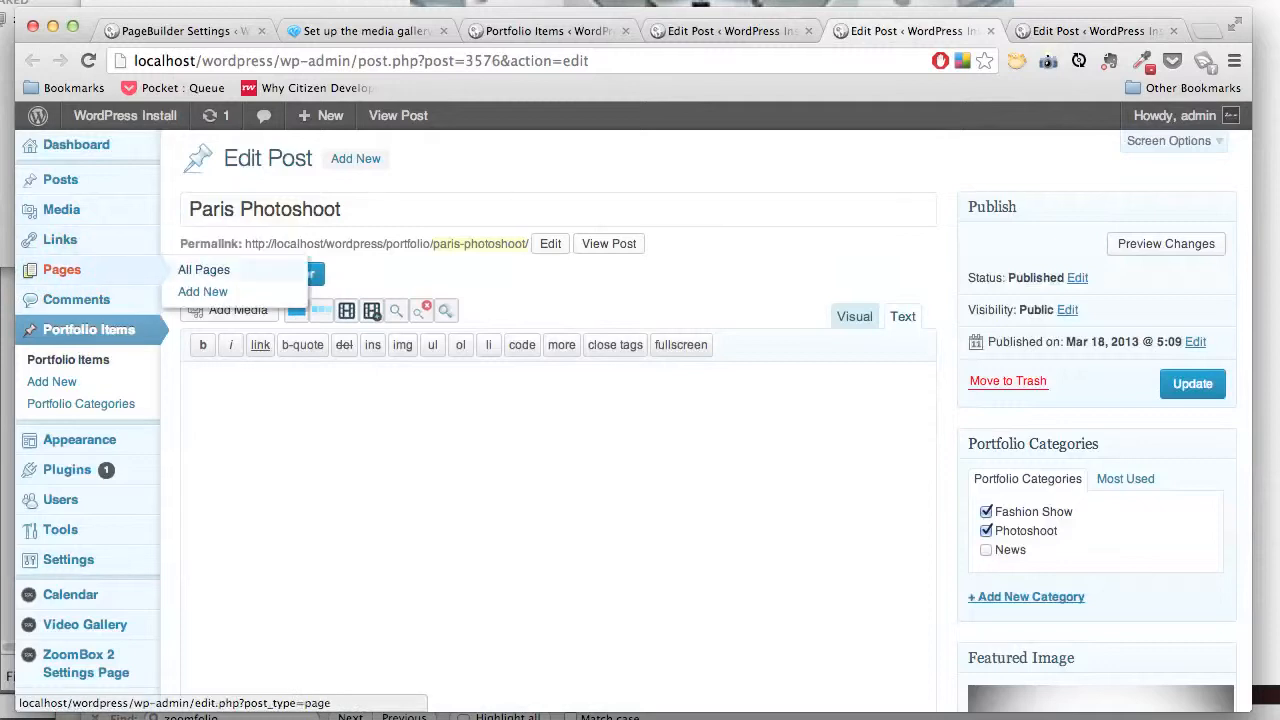
Step: Find the DZS ZoomFolio - Accordion Example page in All Pages and edit it
{"action": "left_click", "coordinate": [204, 268]}
{"action": "type", "text": "z"}
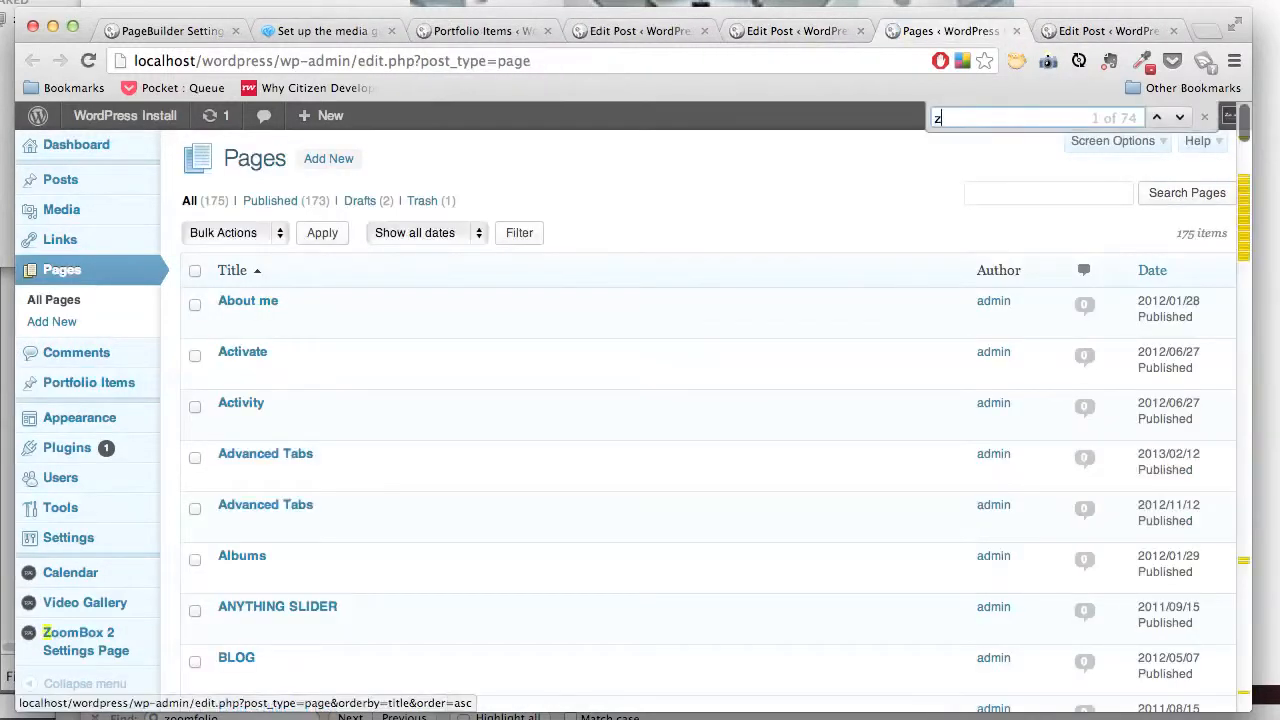
{"action": "type", "text": "oomfolio"}
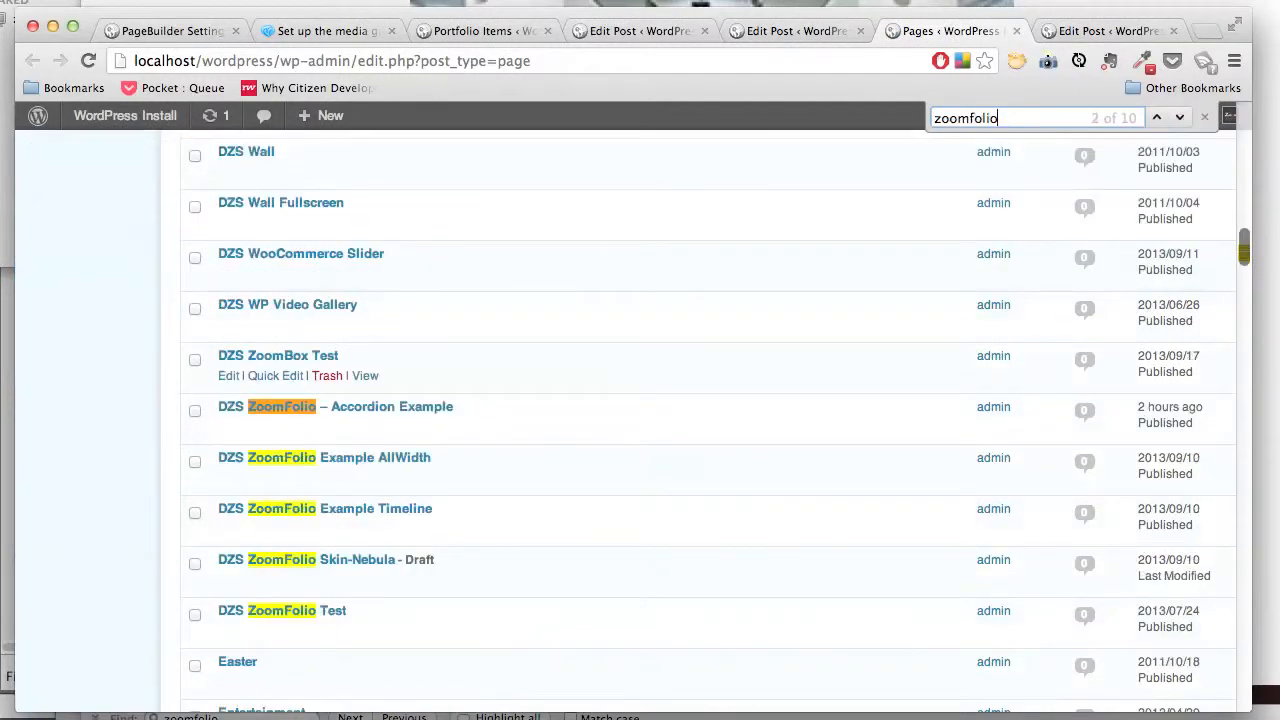
{"action": "left_click", "coordinate": [336, 406]}
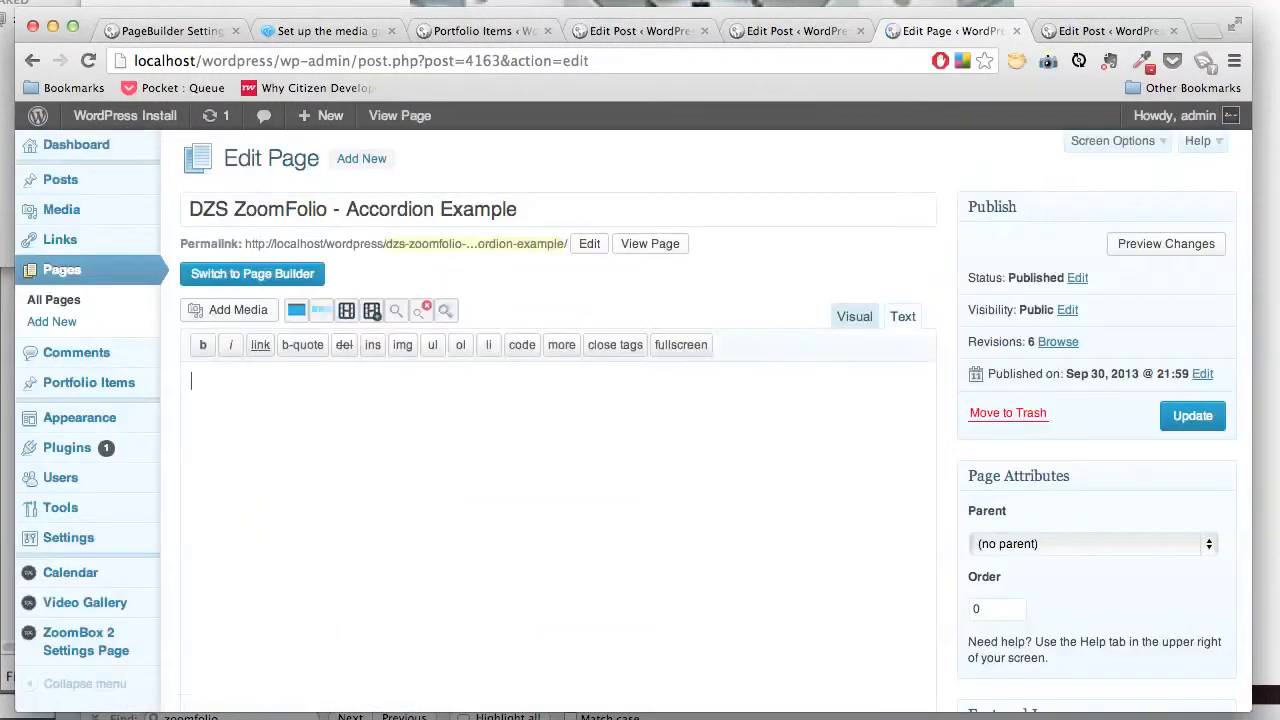
Step: Switch that page to the Page Builder editor, then start a new browser tab
{"action": "left_click", "coordinate": [252, 272]}
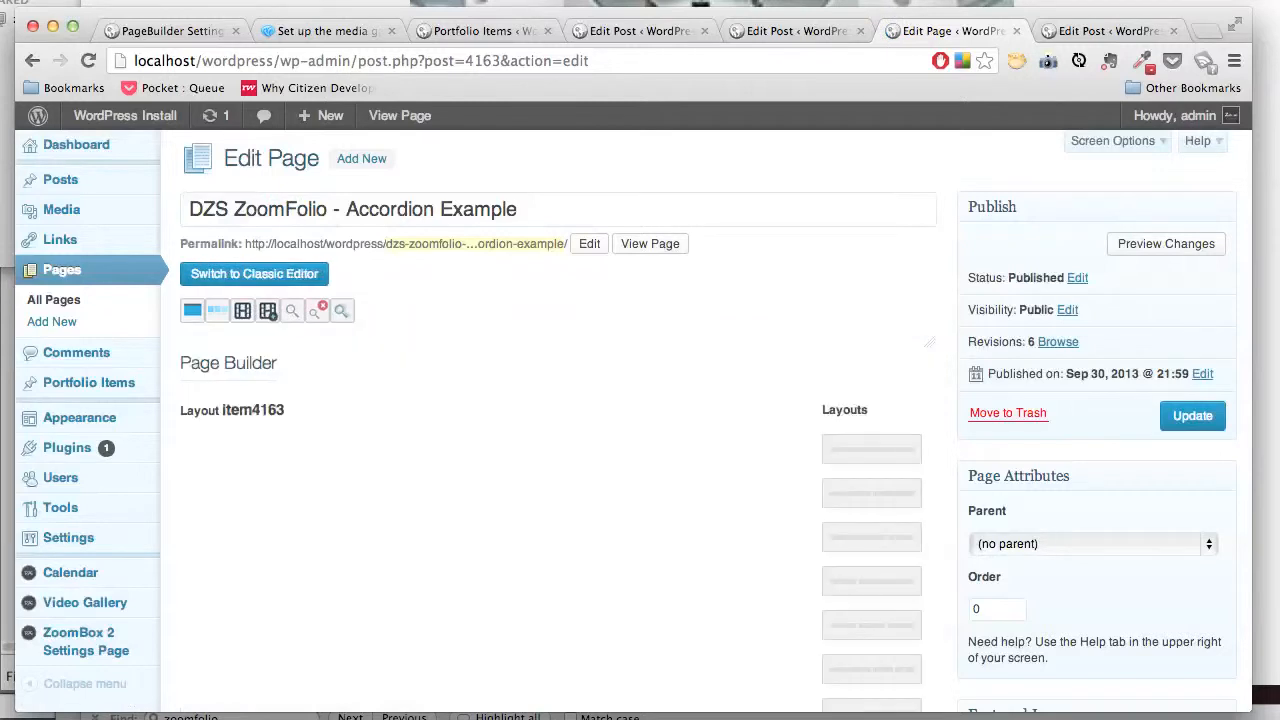
{"action": "left_click", "coordinate": [254, 272]}
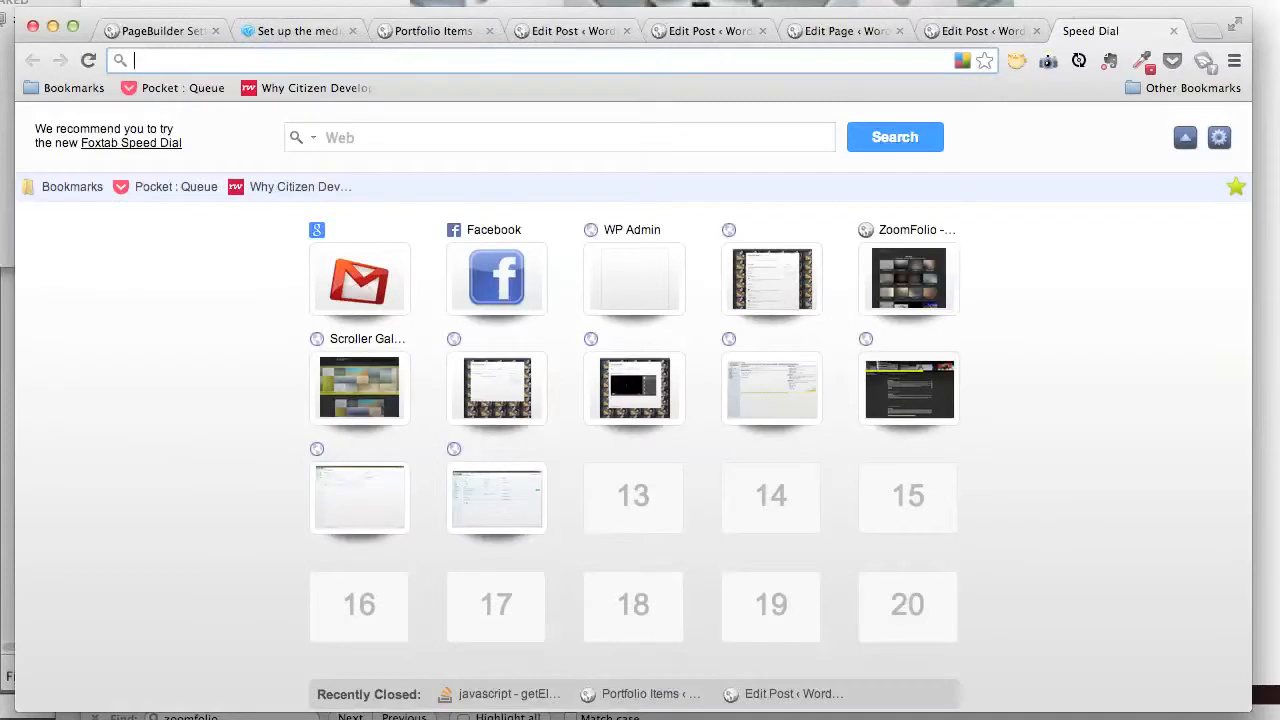
Step: Load digitalzoomstudio.net's ZoomFolio docs and locate the Accordion Style section via a page search for accordion
{"action": "type", "text": "digitalzoomstudio.net/docs"}
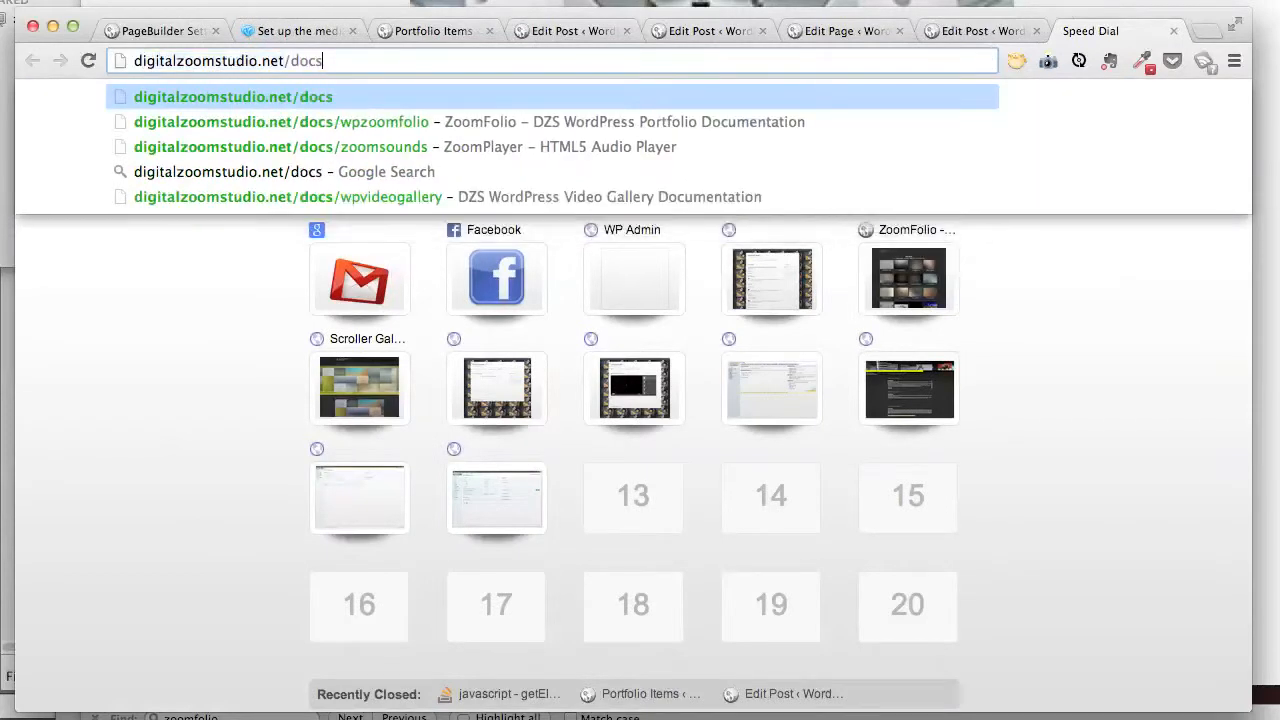
{"action": "left_click", "coordinate": [280, 122]}
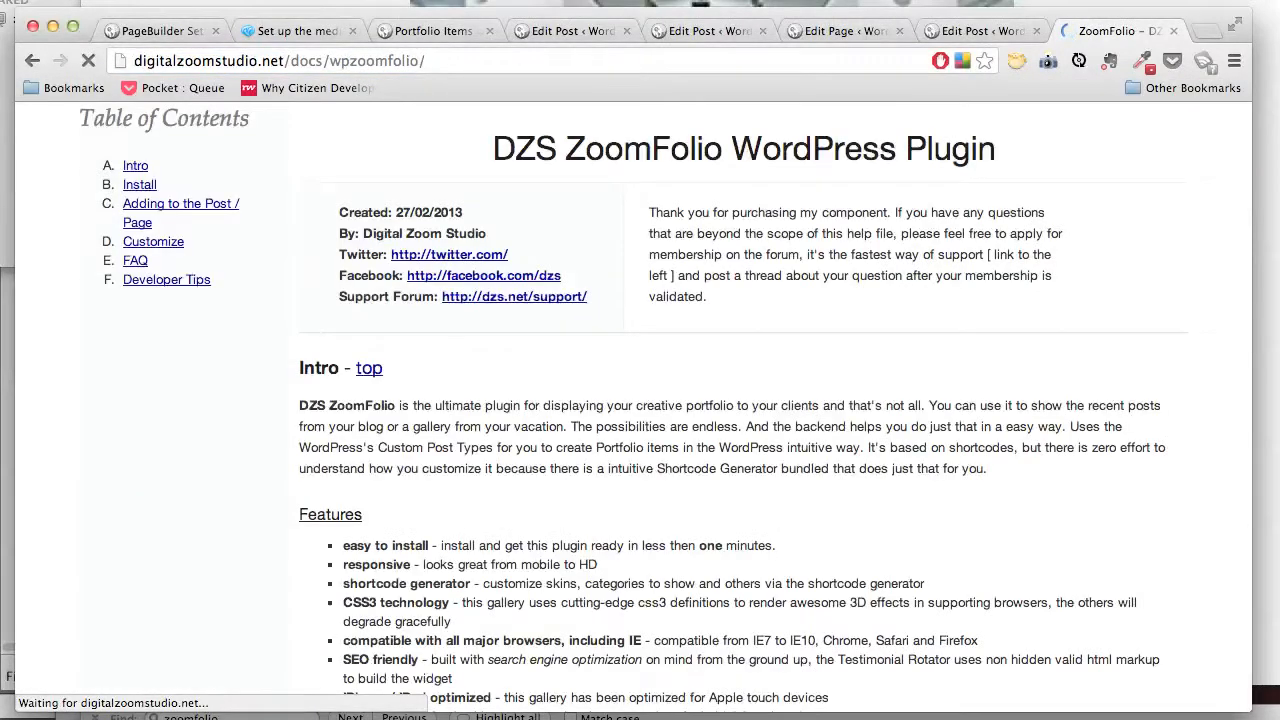
{"action": "type", "text": "accordion"}
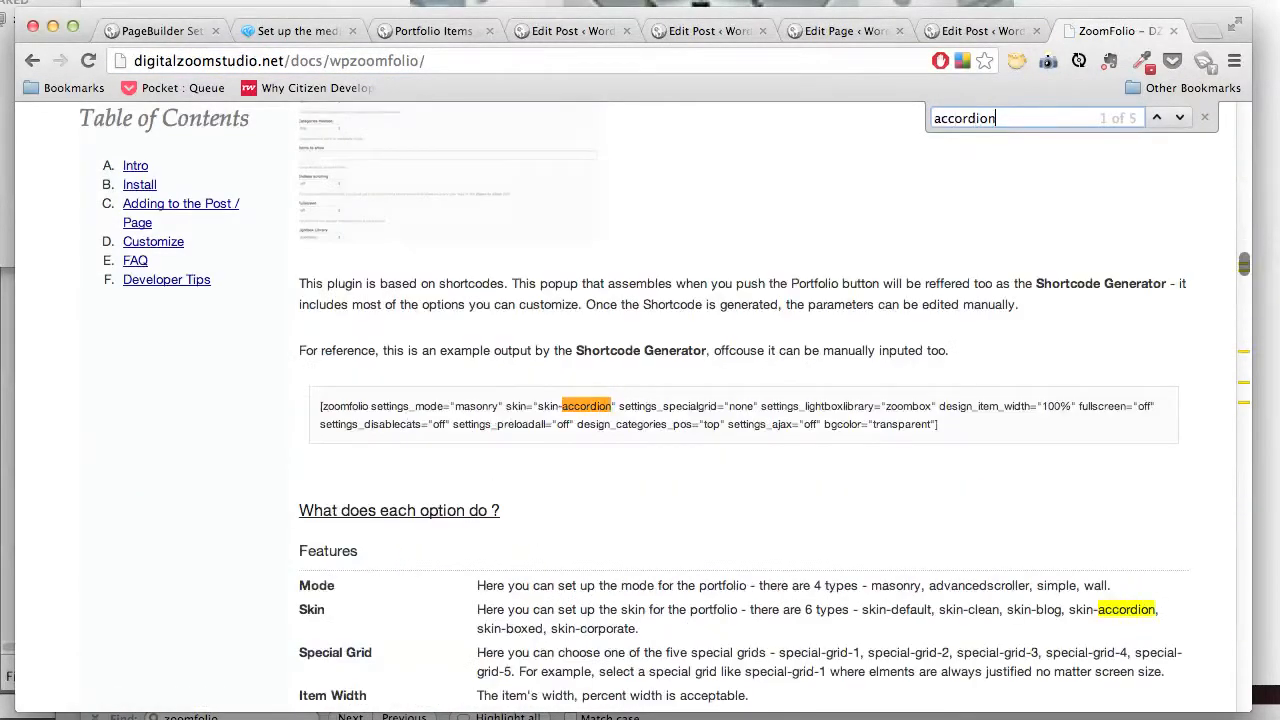
{"action": "left_click", "coordinate": [1180, 118]}
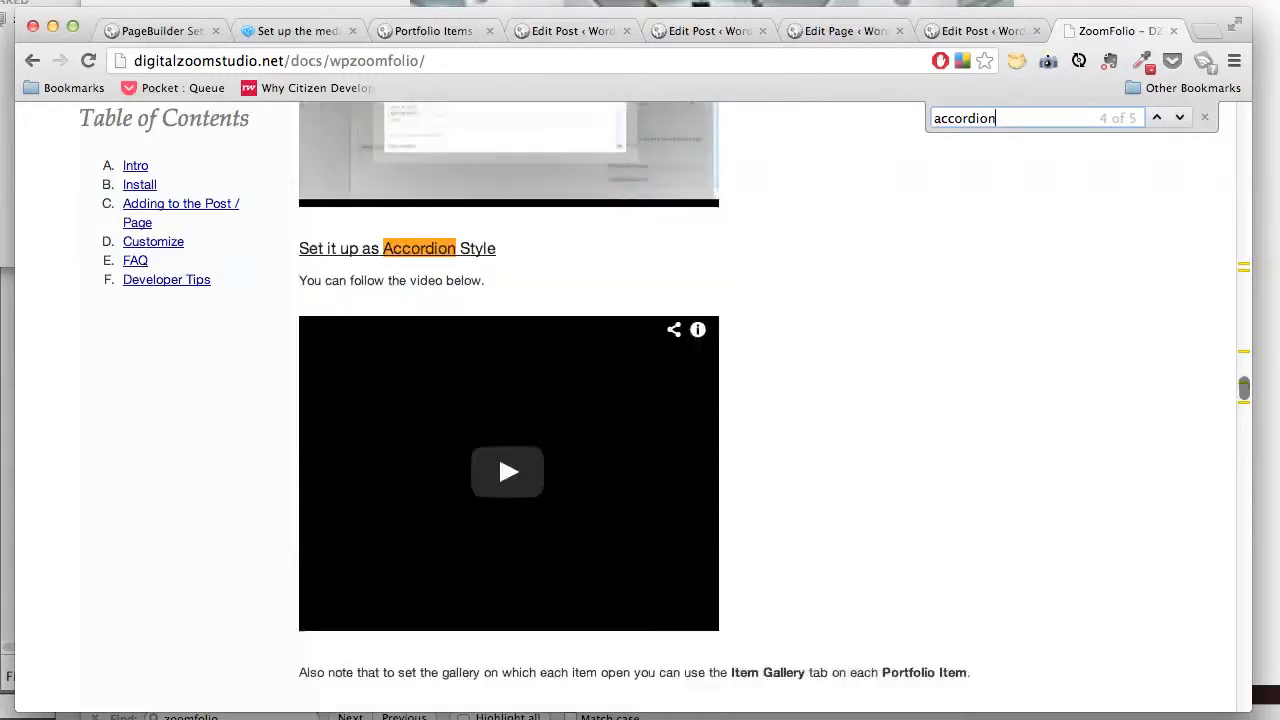
{"action": "scroll", "scroll_direction": "down", "scroll_amount": 3}
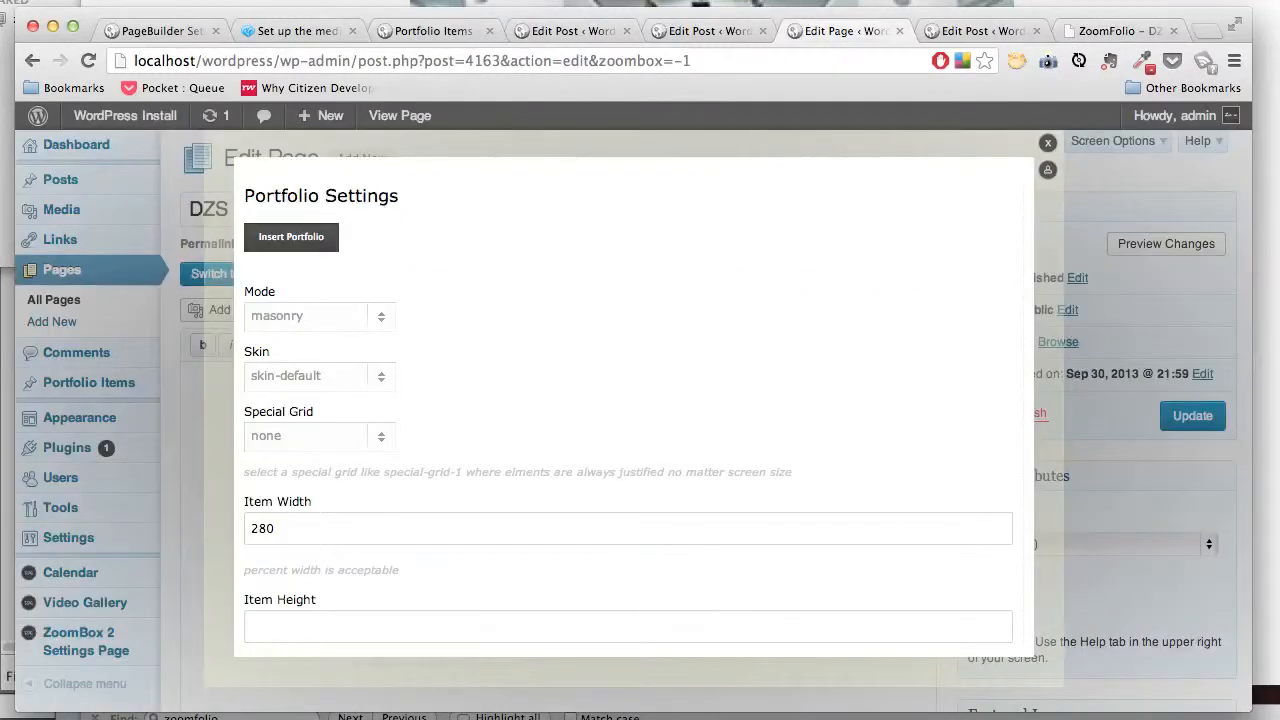
Step: Configure Portfolio Settings with skin-accordion and Item Height 200, and insert the shortcode
{"action": "left_click", "coordinate": [318, 376]}
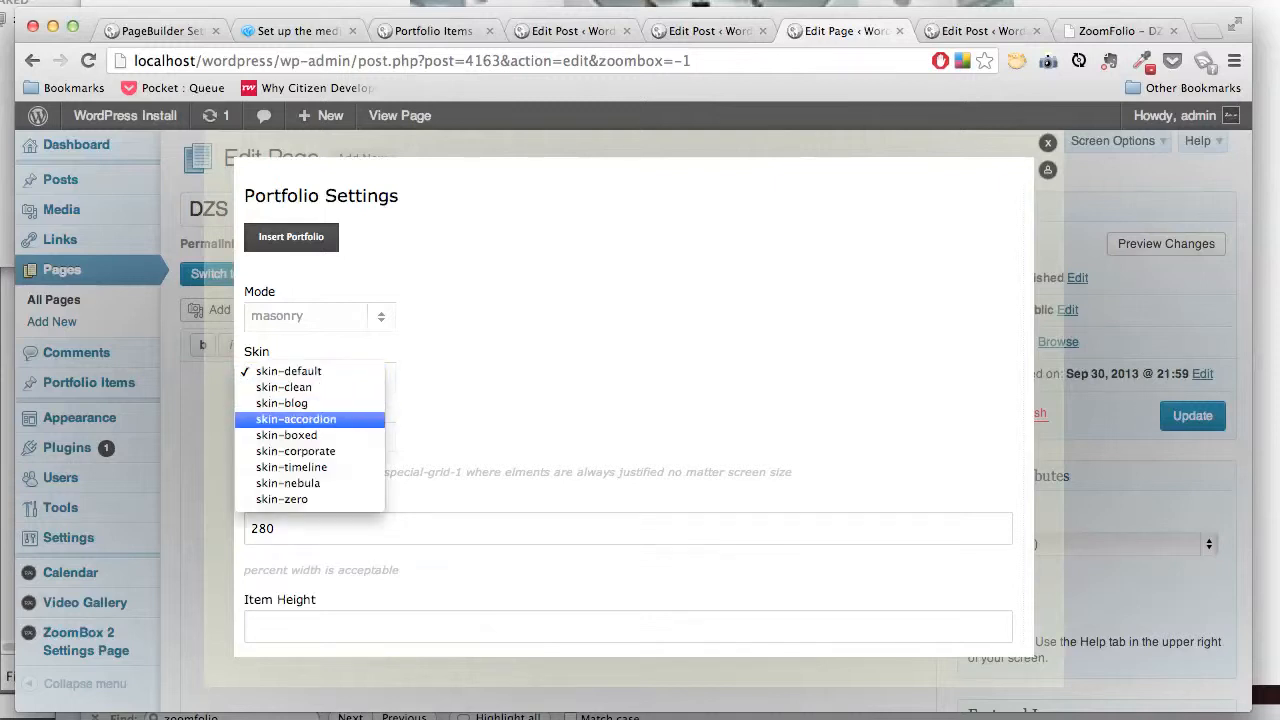
{"action": "left_click", "coordinate": [296, 420]}
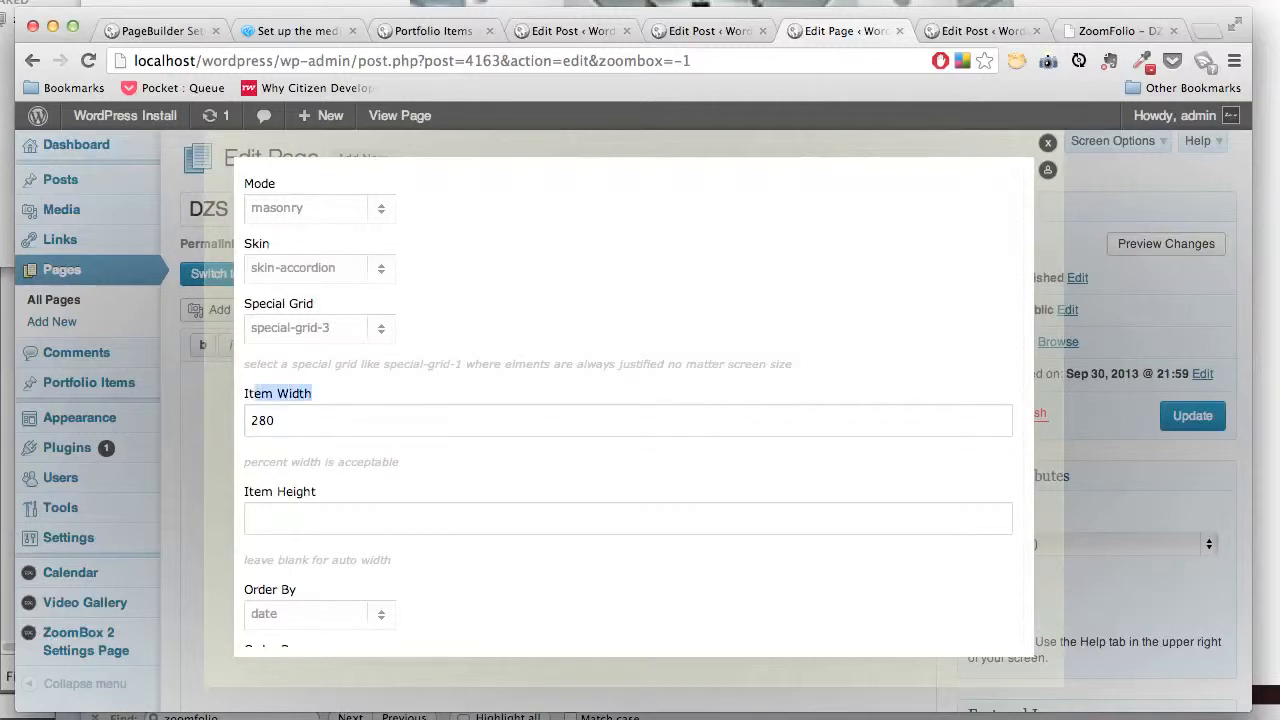
{"action": "left_click", "coordinate": [318, 328]}
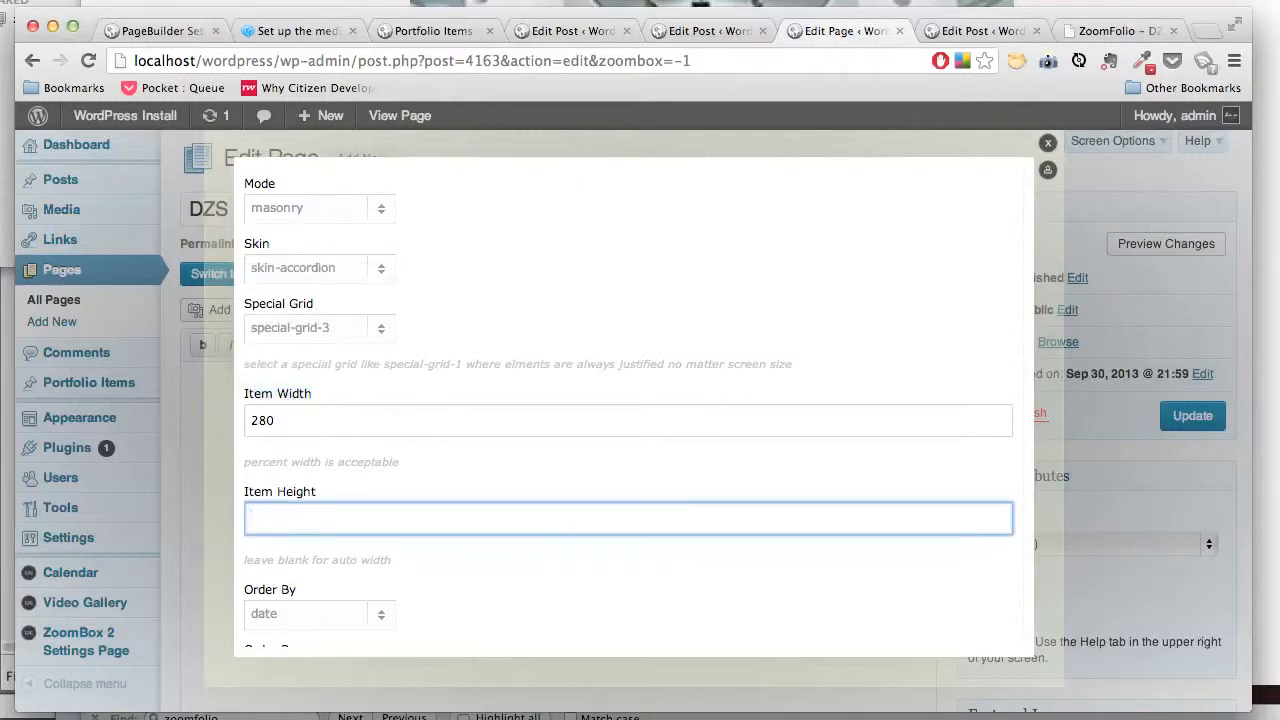
{"action": "type", "text": "200"}
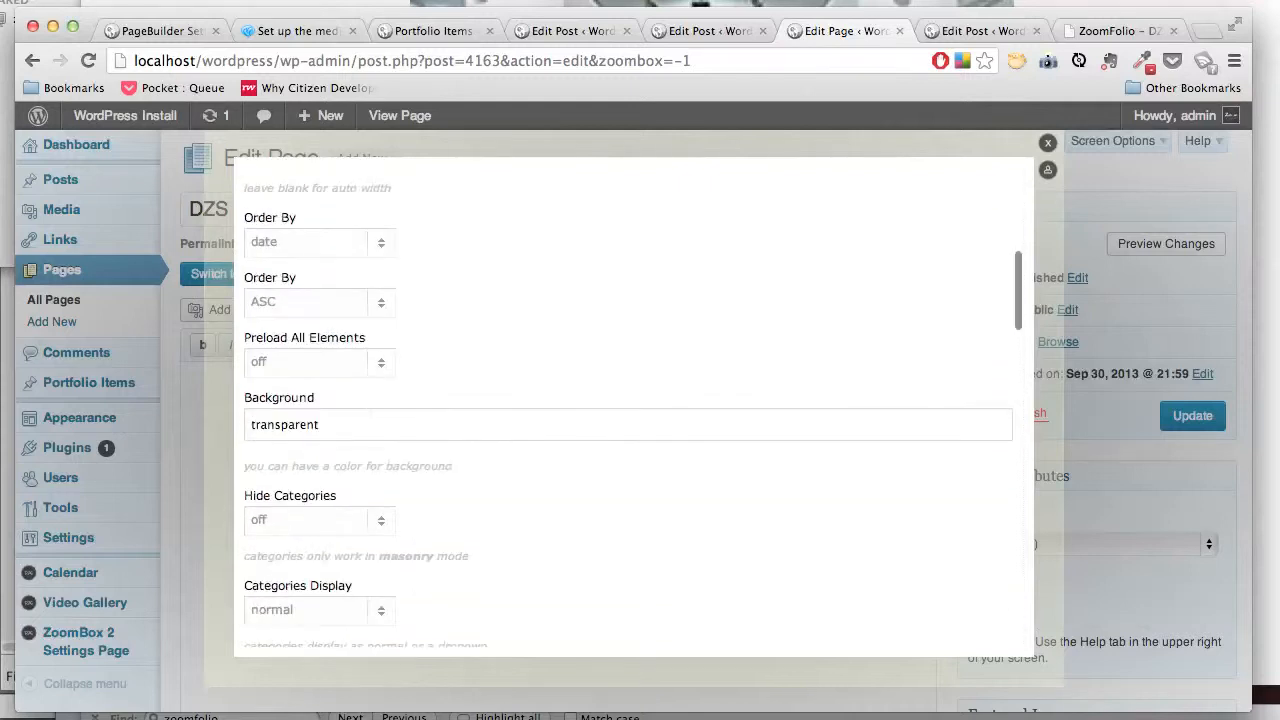
{"action": "scroll", "scroll_direction": "down", "scroll_amount": 3}
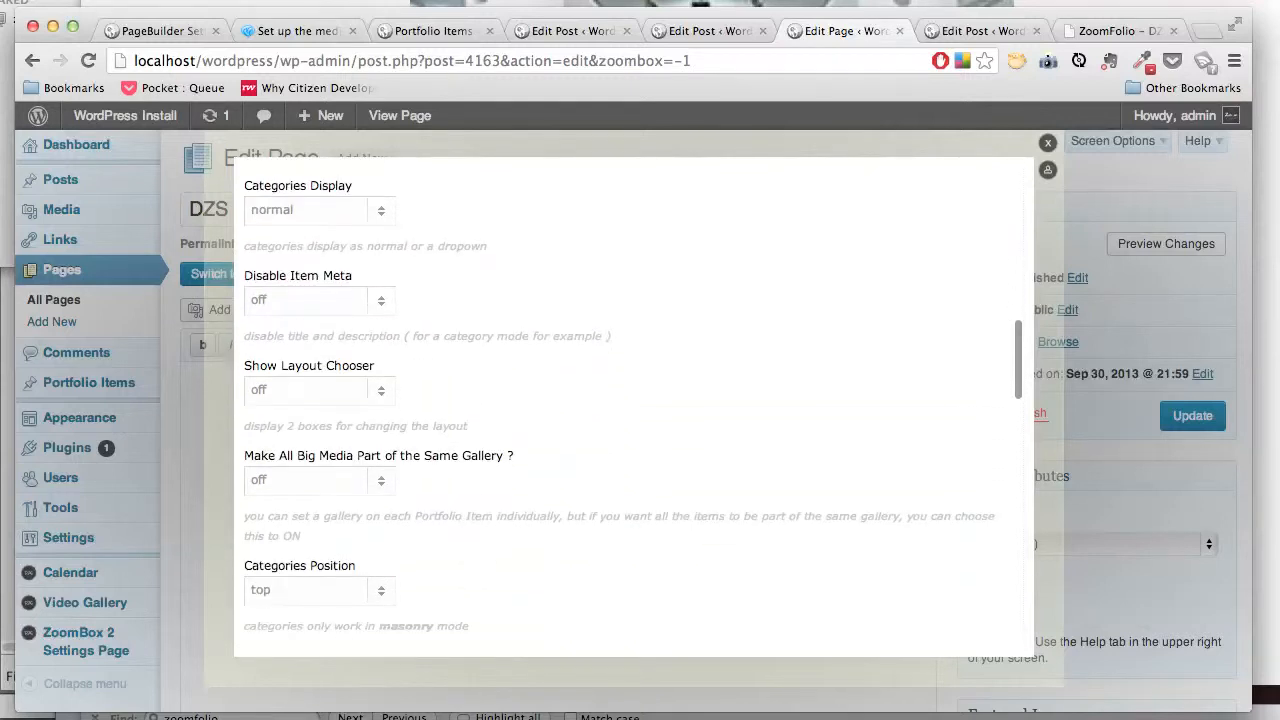
{"action": "scroll", "scroll_direction": "down", "scroll_amount": 3}
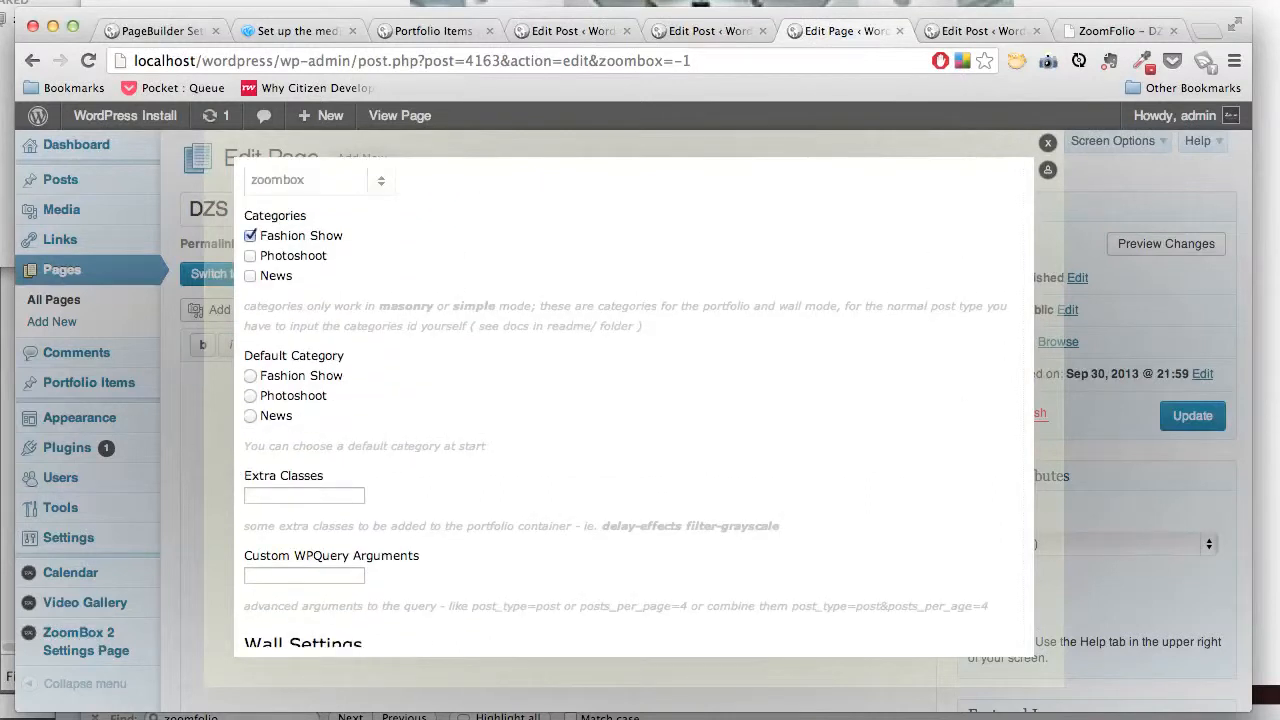
{"action": "double_click", "coordinate": [300, 236]}
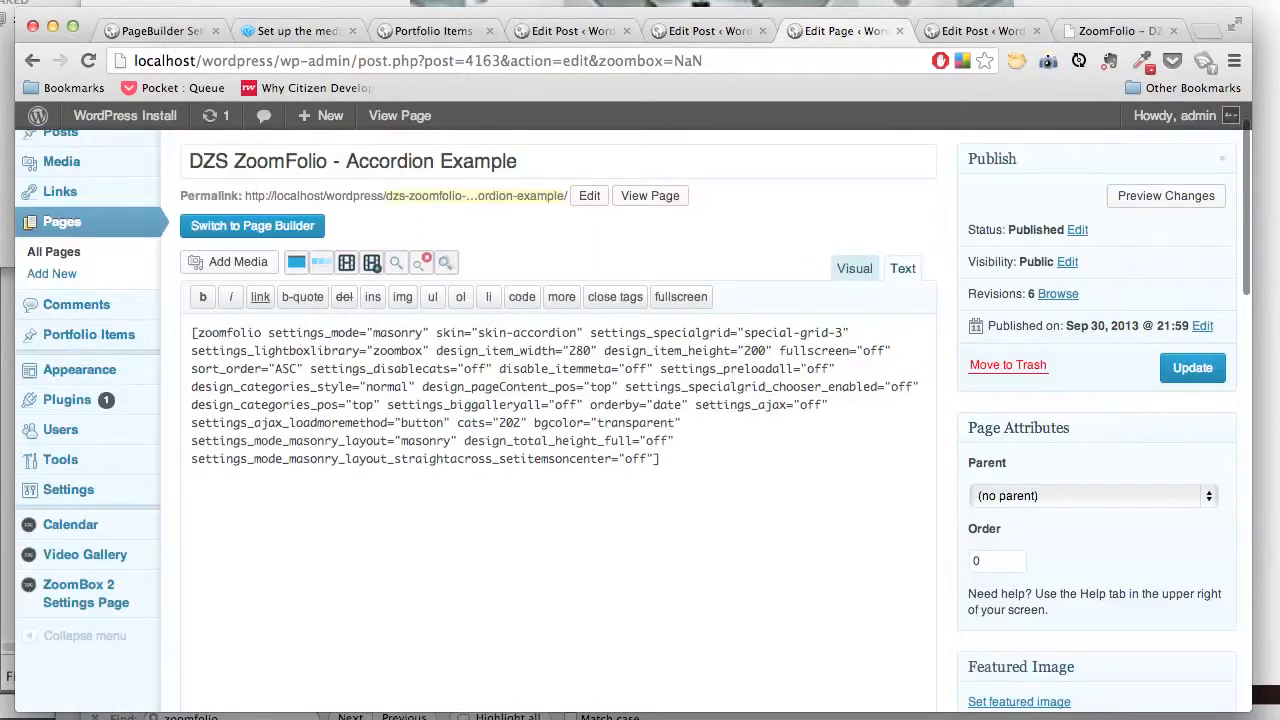
Step: Update the Accordion Example page and launch its published view in a new tab
{"action": "left_click", "coordinate": [1192, 368]}
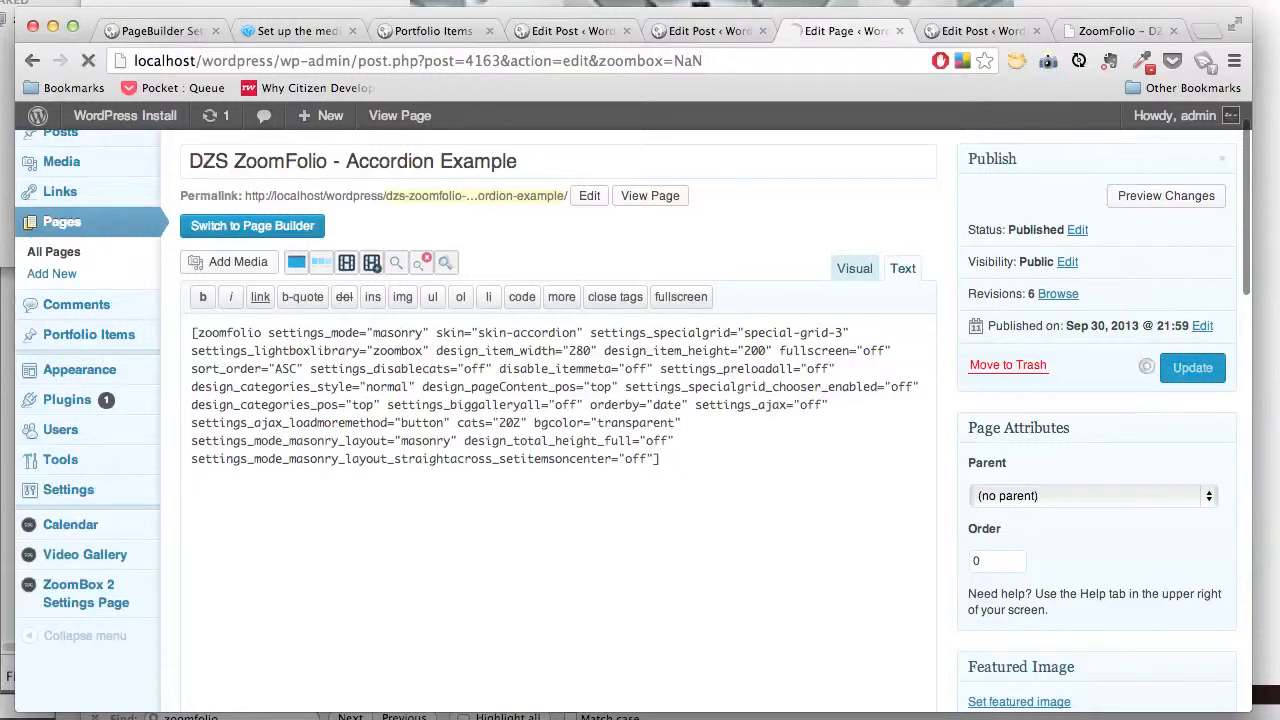
{"action": "right_click", "coordinate": [650, 296]}
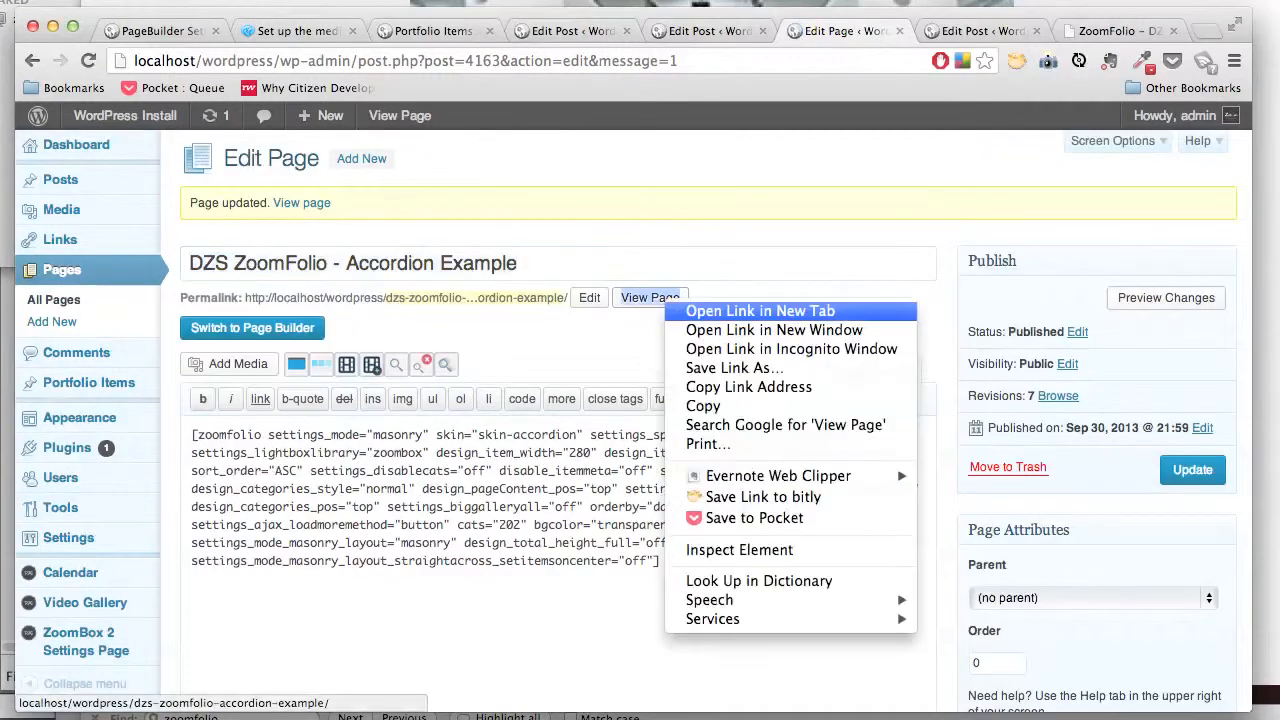
{"action": "left_click", "coordinate": [760, 312]}
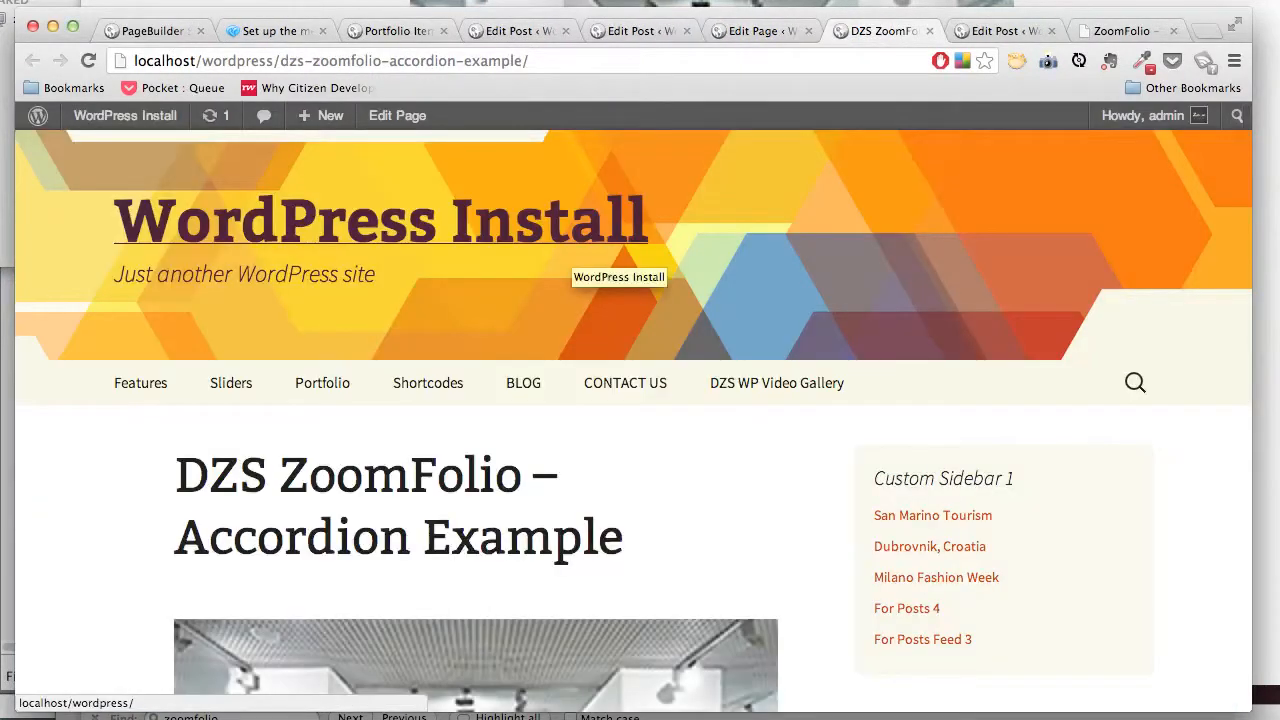
Step: Scroll through the accordion gallery on the page and the CodeCanyon demo for comparison
{"action": "scroll", "scroll_direction": "down", "scroll_amount": 3}
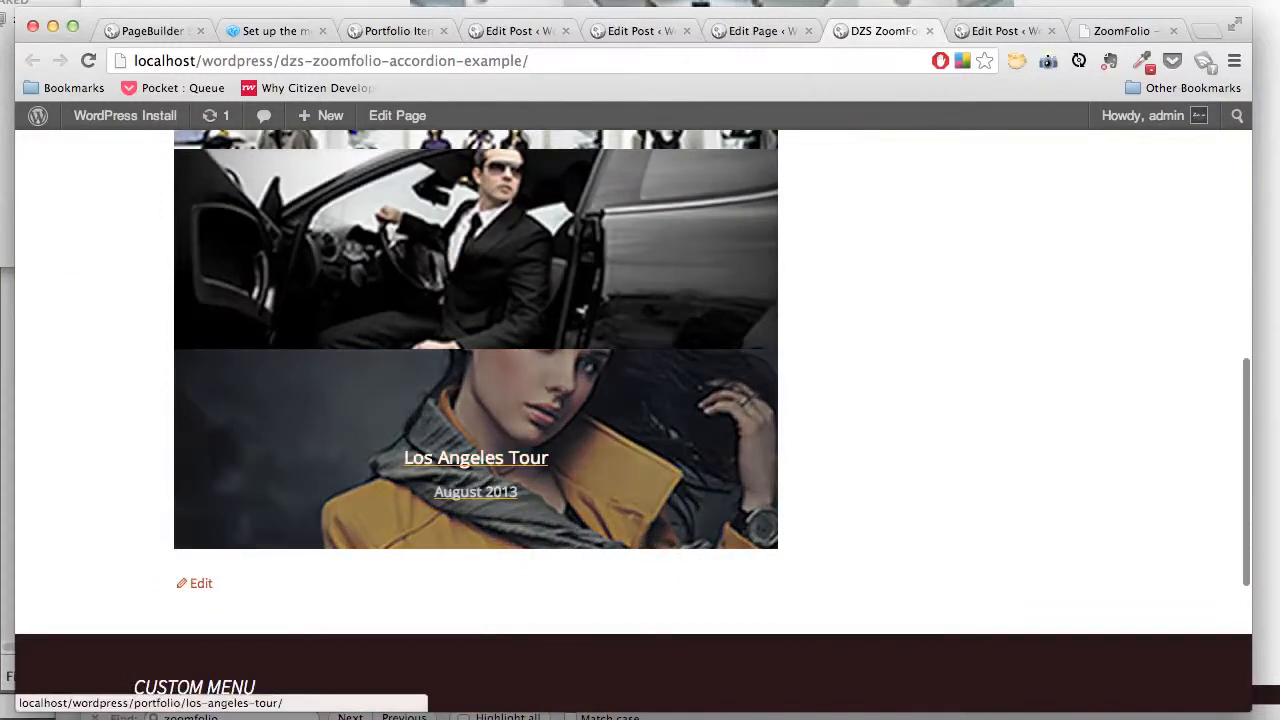
{"action": "scroll", "scroll_direction": "up", "scroll_amount": 3}
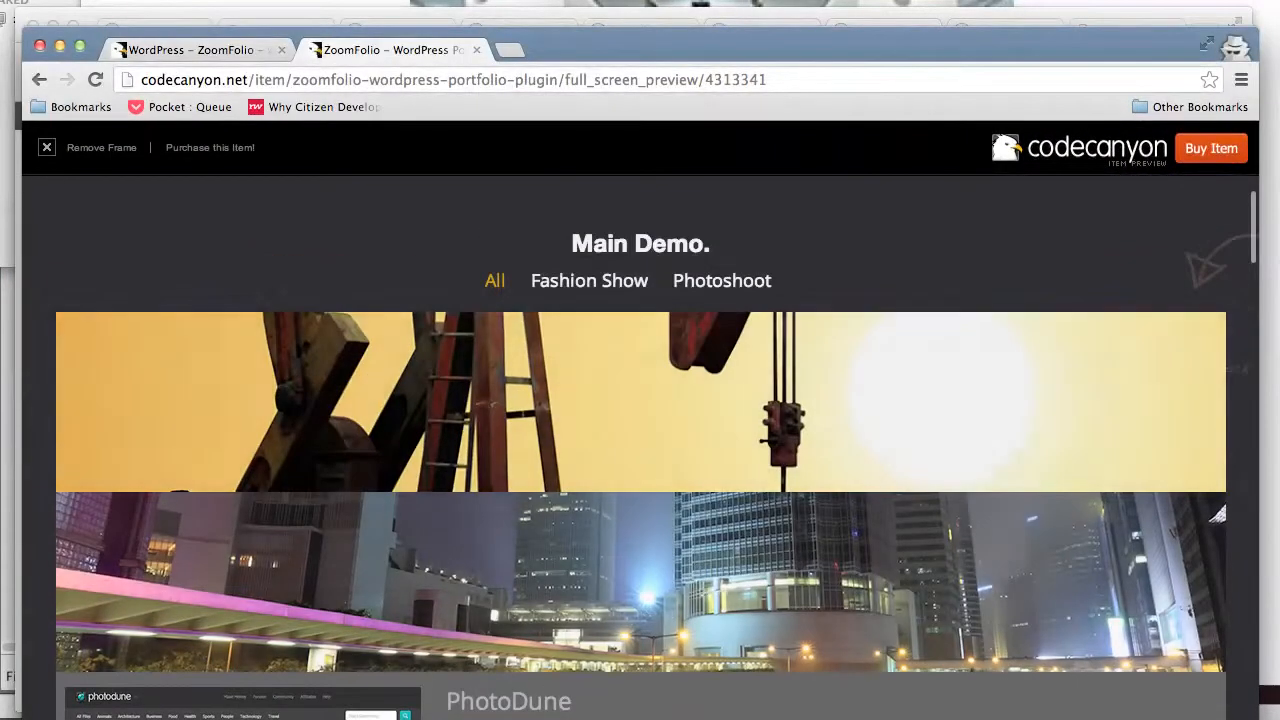
{"action": "scroll", "scroll_direction": "down", "scroll_amount": 3}
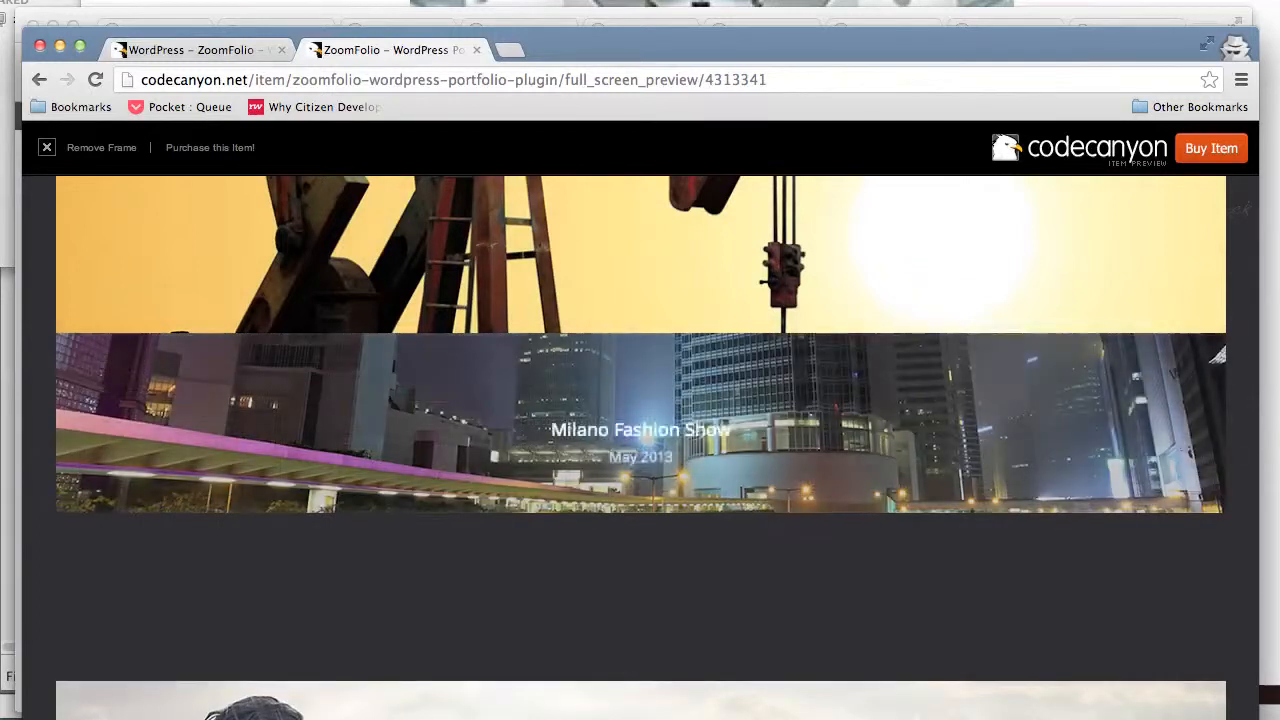
{"action": "scroll", "scroll_direction": "down", "scroll_amount": 3}
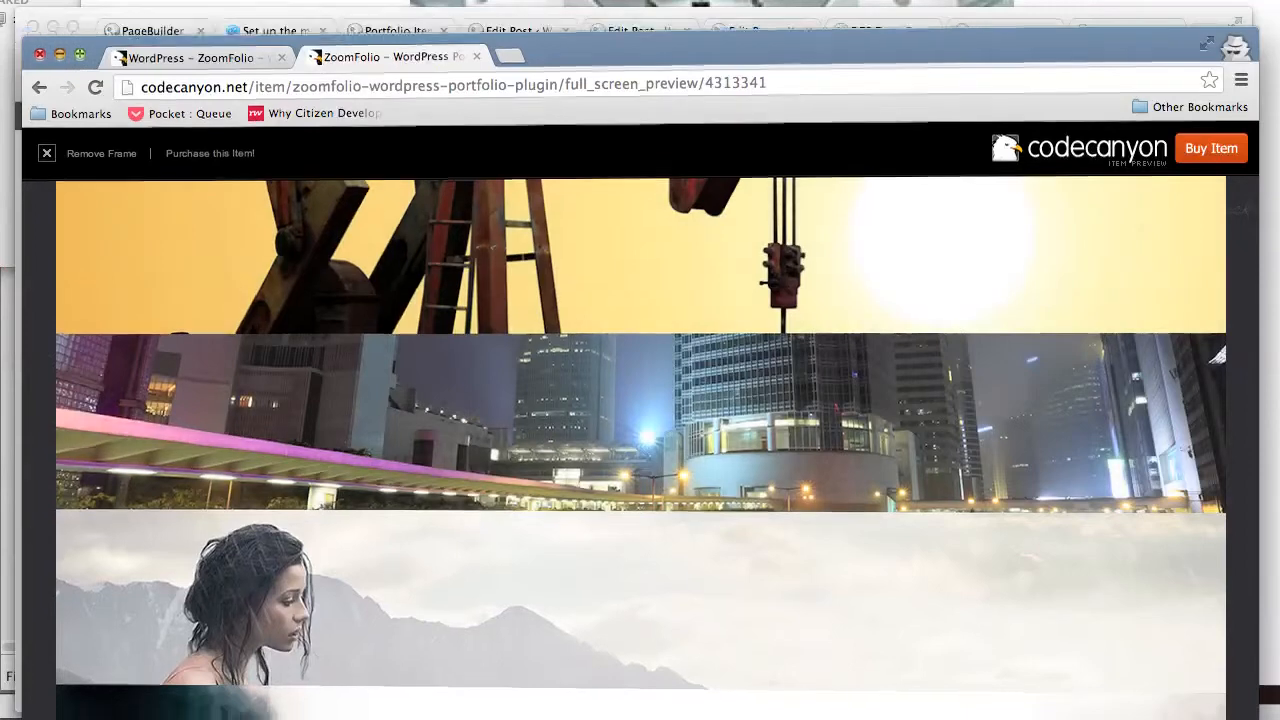
Step: Return to the local Accordion Example page and select the Milano Fashion Show item
{"action": "left_click", "coordinate": [880, 32]}
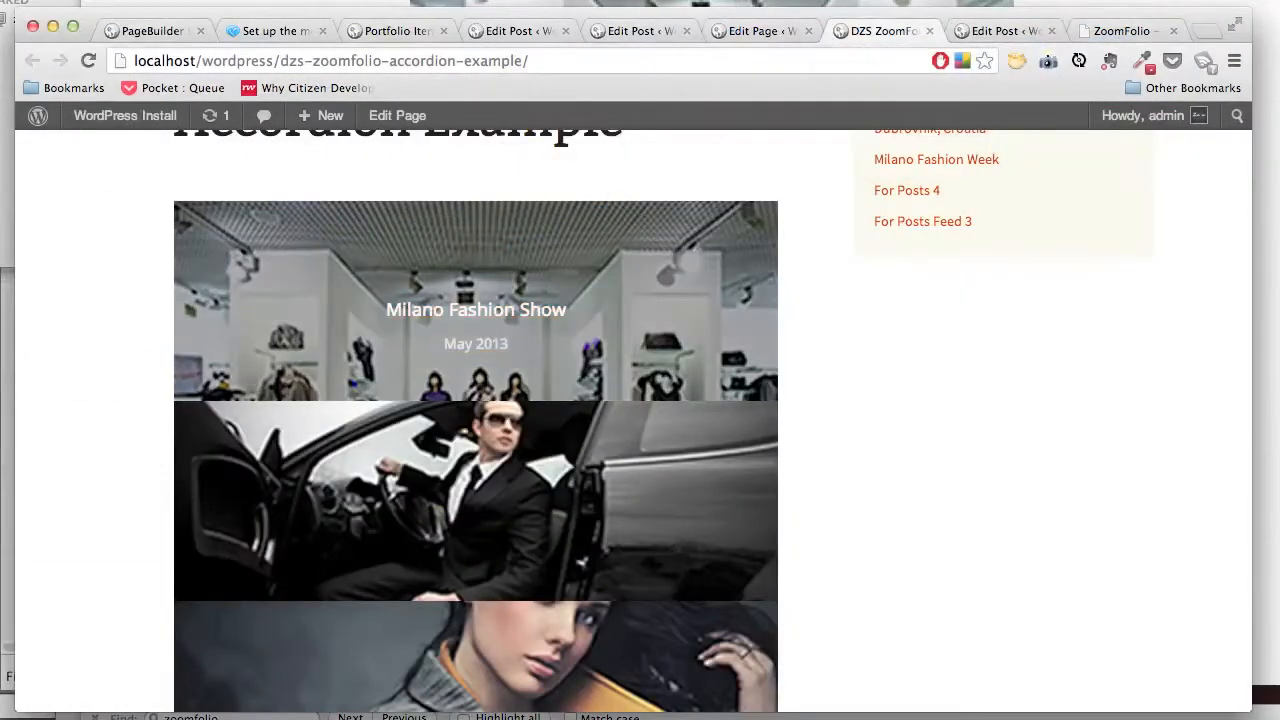
{"action": "scroll", "scroll_direction": "down", "scroll_amount": 3}
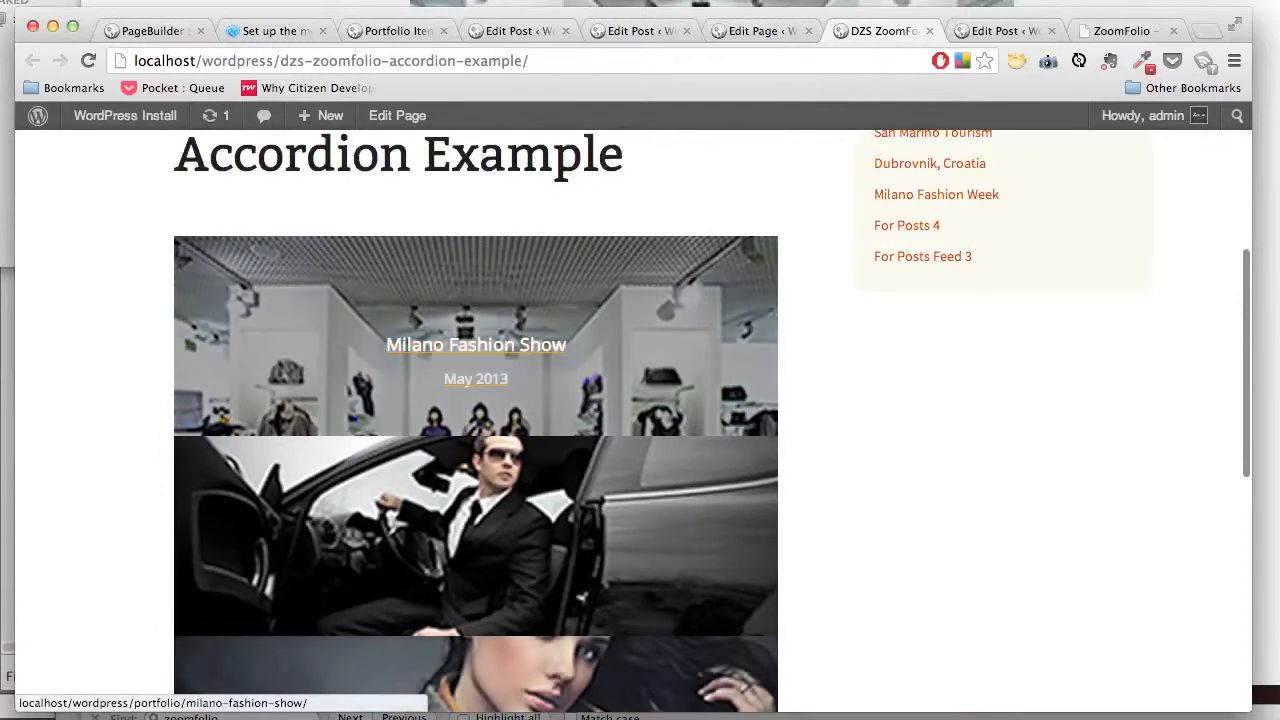
{"action": "left_click", "coordinate": [476, 344]}
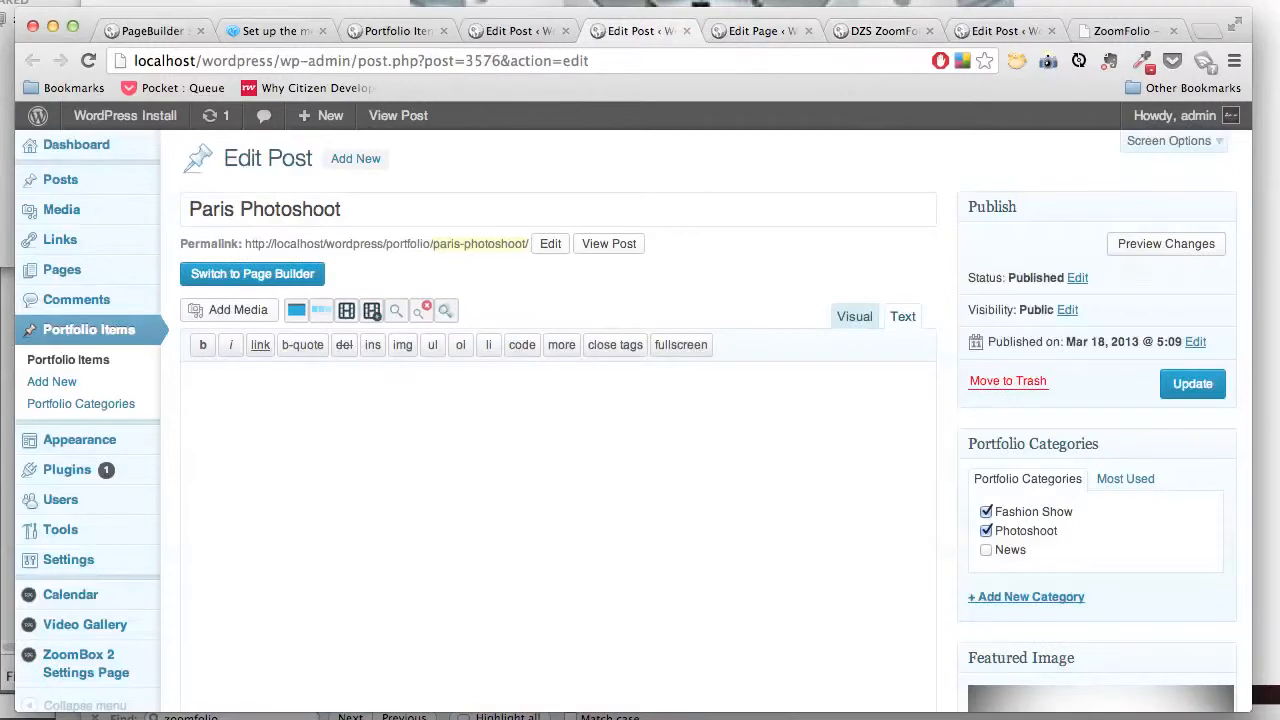
Step: Review the item's DZS ZoomFolio Settings, including the meta-area link choices and Item Gallery box
{"action": "scroll", "scroll_direction": "down", "scroll_amount": 3}
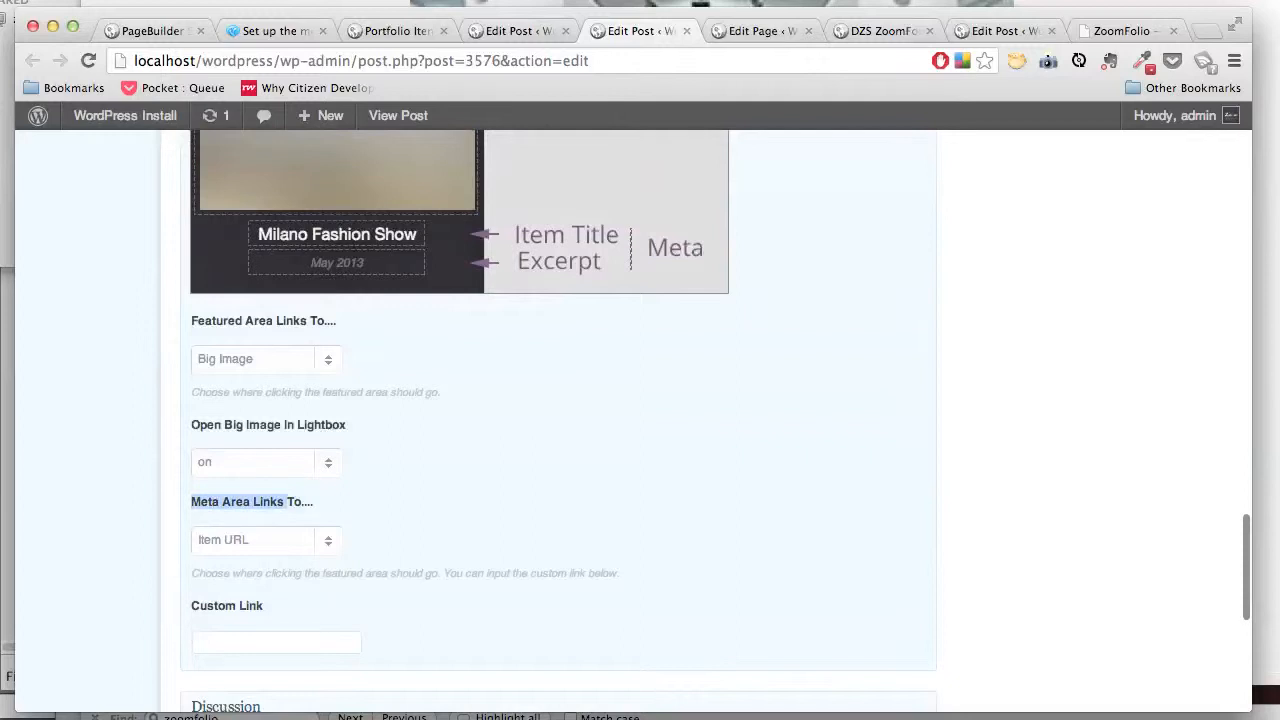
{"action": "left_click", "coordinate": [264, 540]}
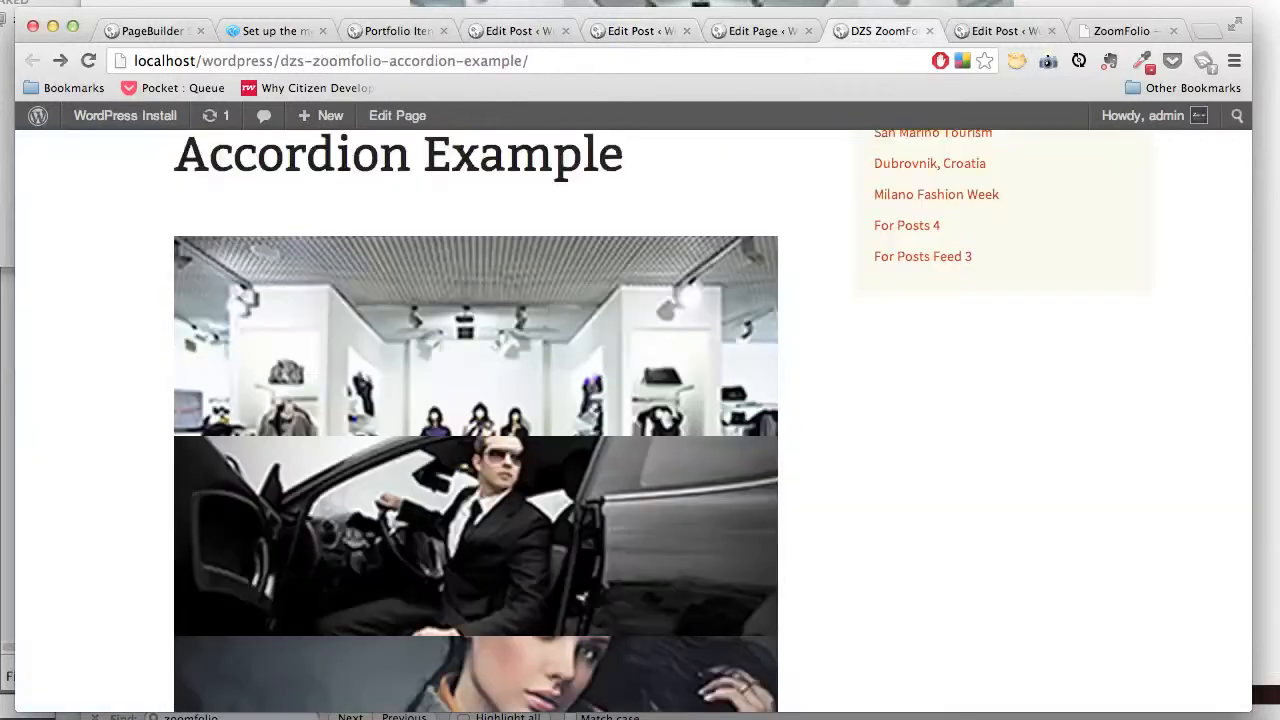
{"action": "scroll", "scroll_direction": "down", "scroll_amount": 3}
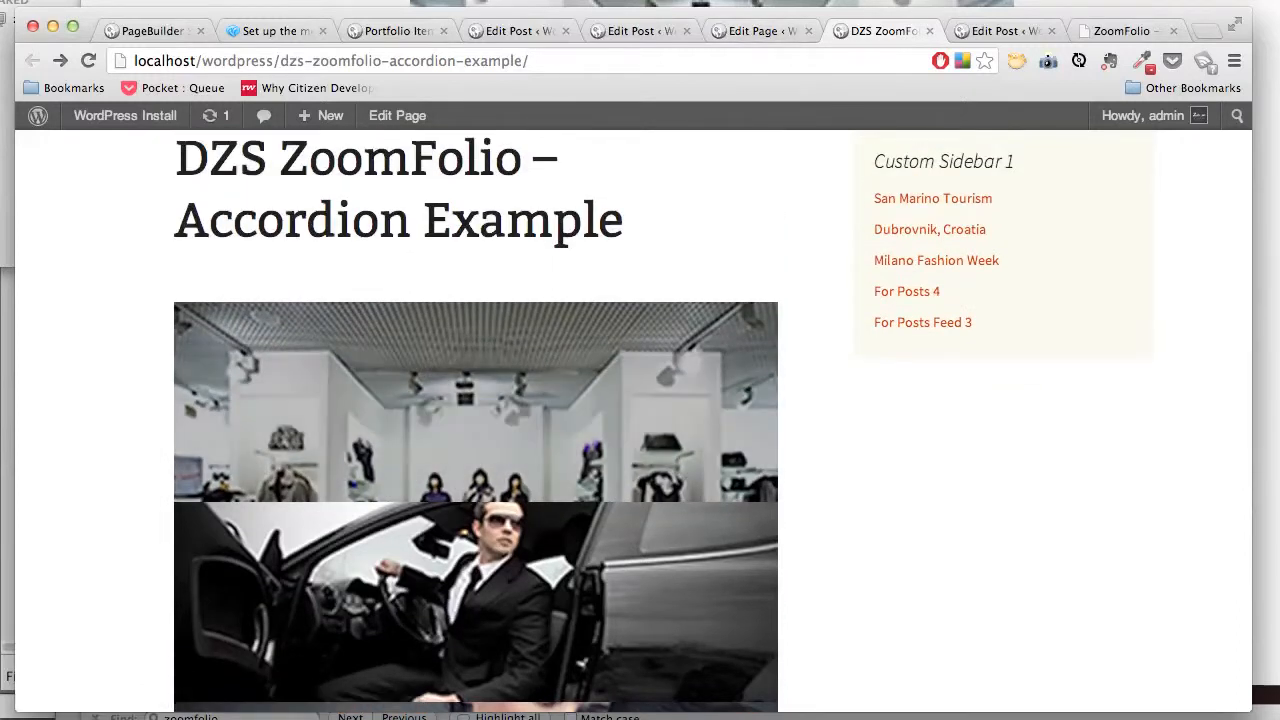
{"action": "mouse_move", "coordinate": [476, 400]}
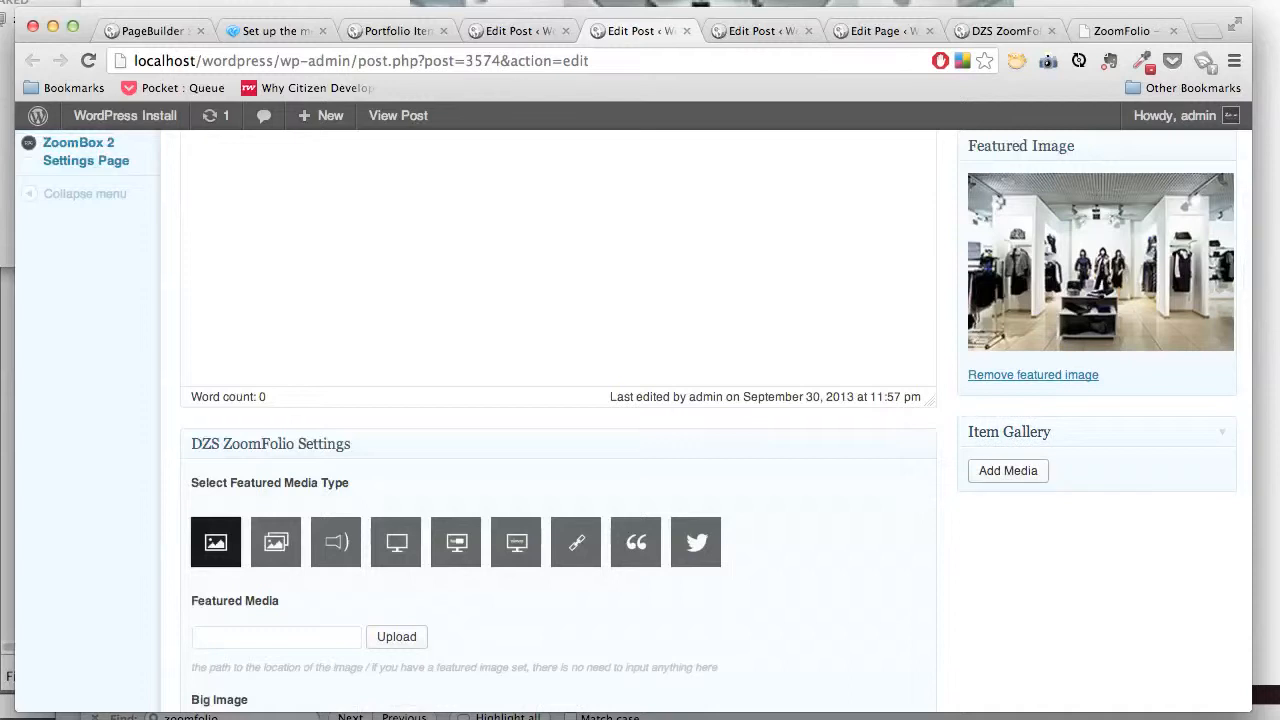
Step: Add the hallway and living-room photos to the Milano Fashion Show Item Gallery
{"action": "left_click", "coordinate": [1008, 470]}
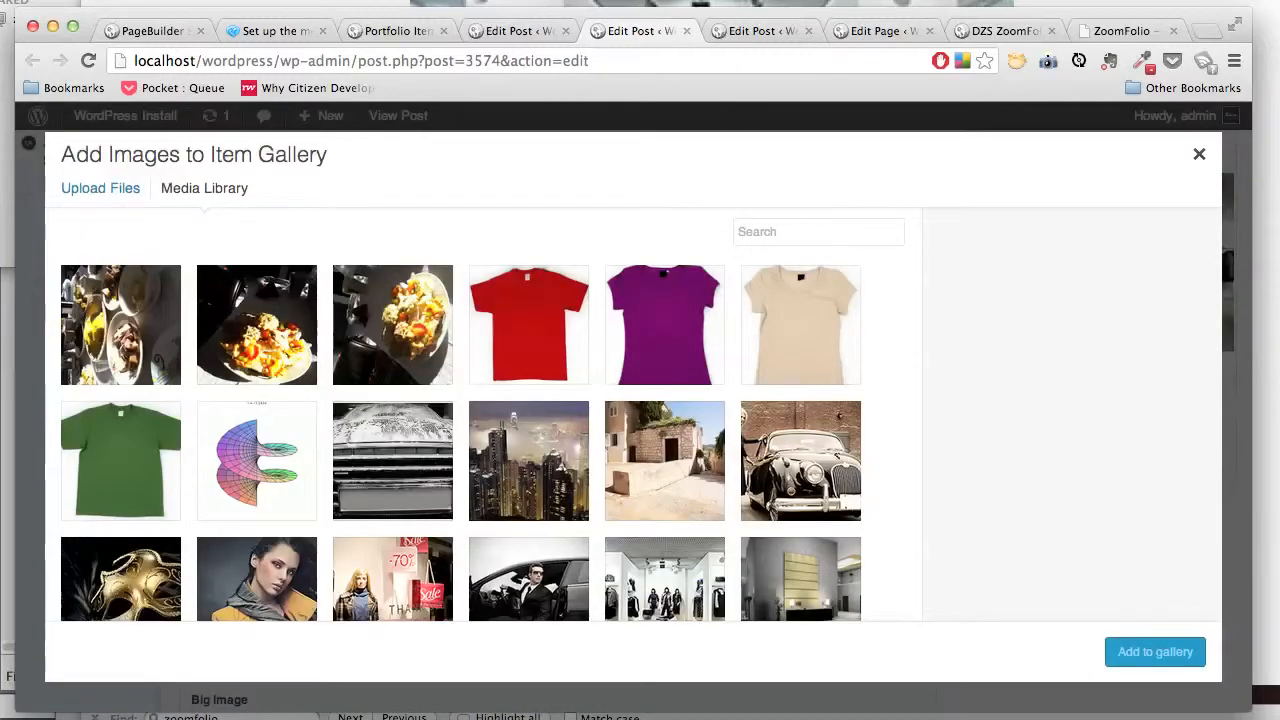
{"action": "left_click", "coordinate": [392, 324]}
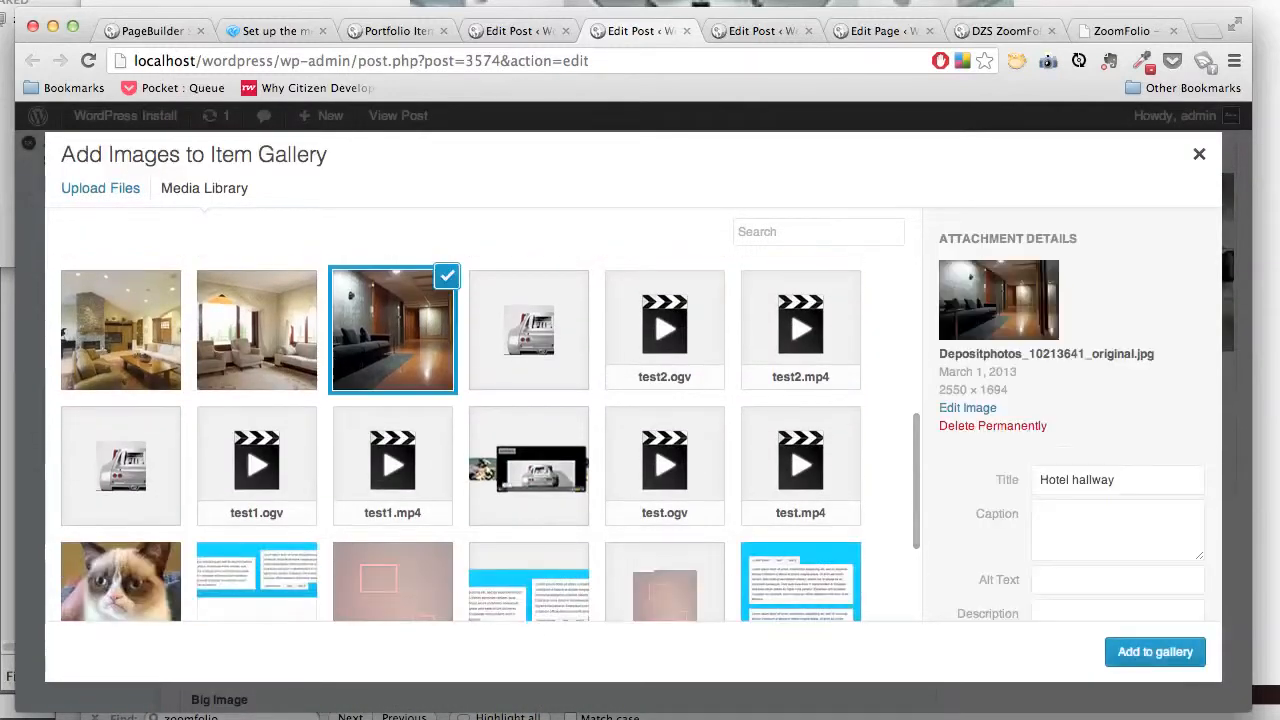
{"action": "left_click", "coordinate": [120, 330]}
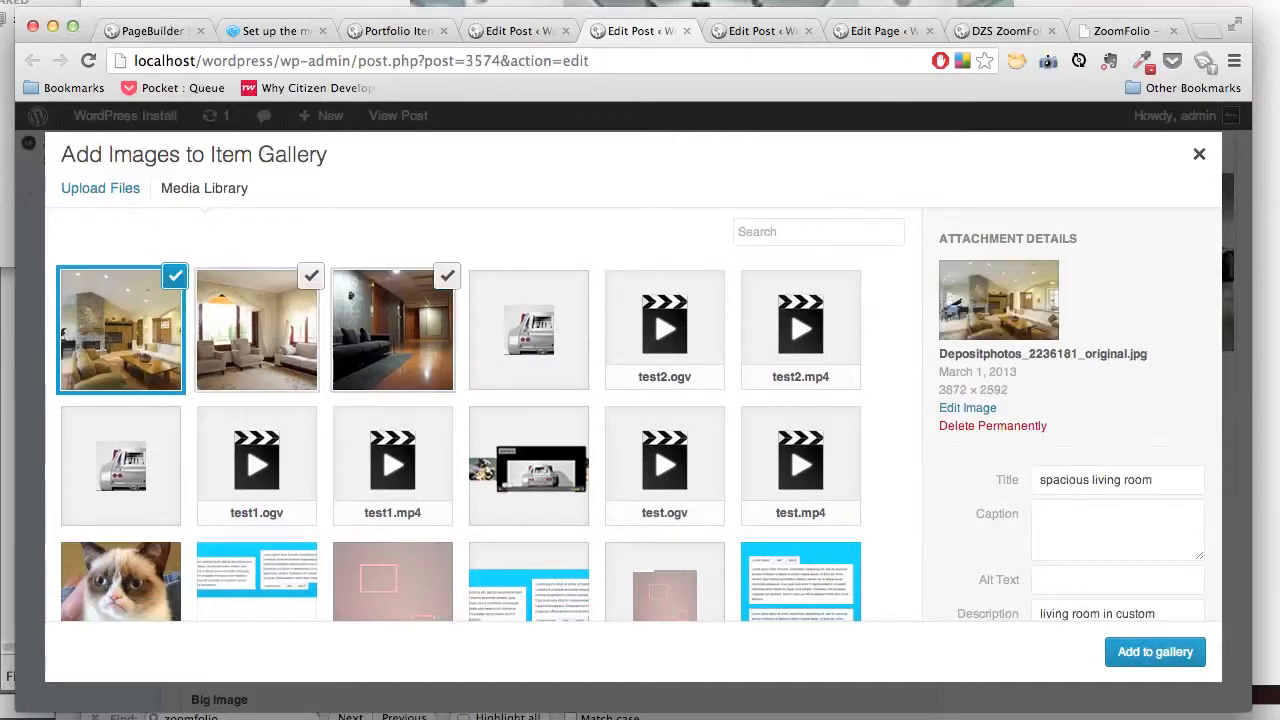
{"action": "left_click", "coordinate": [1154, 652]}
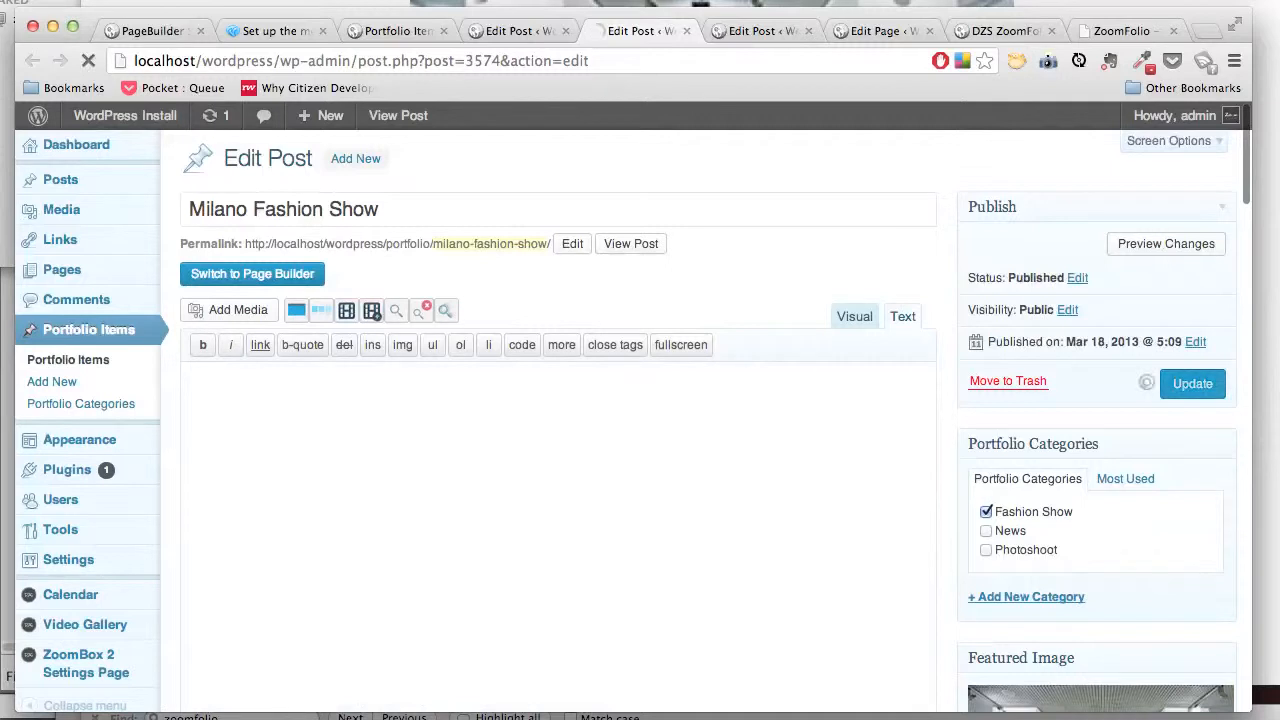
Step: Update the post and enter "content" as its body text
{"action": "left_click", "coordinate": [1192, 384]}
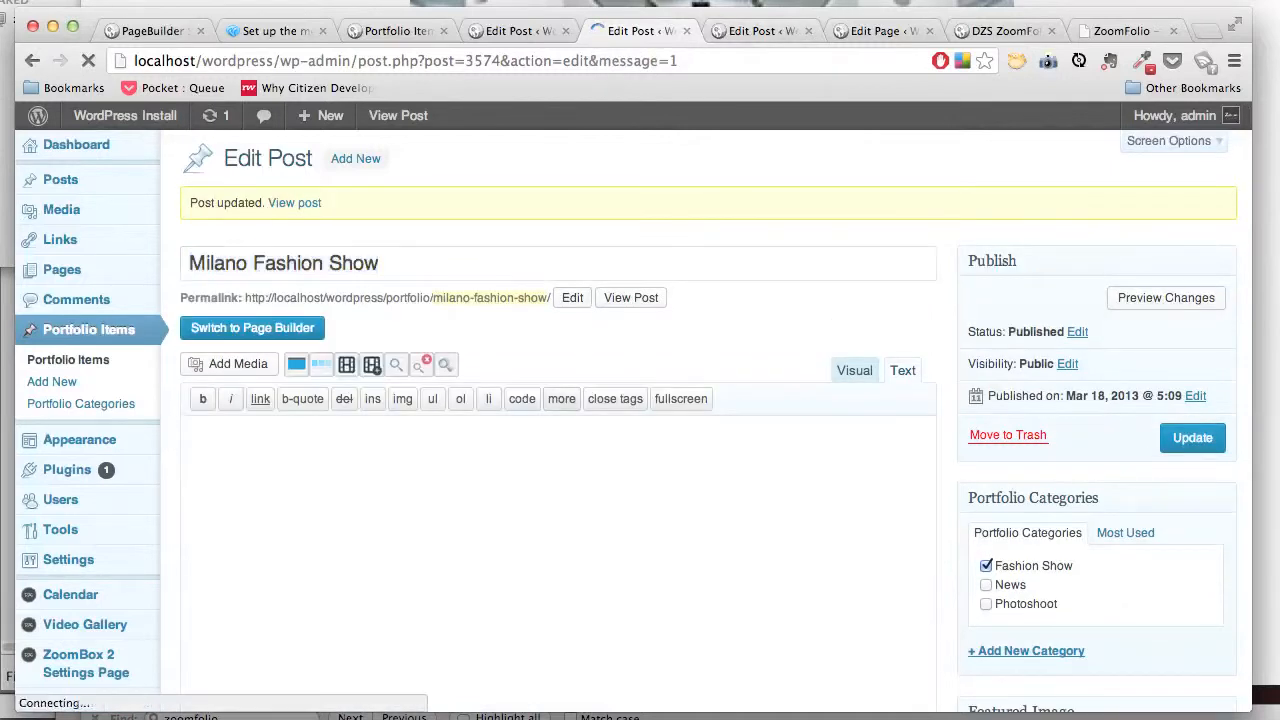
{"action": "type", "text": "content"}
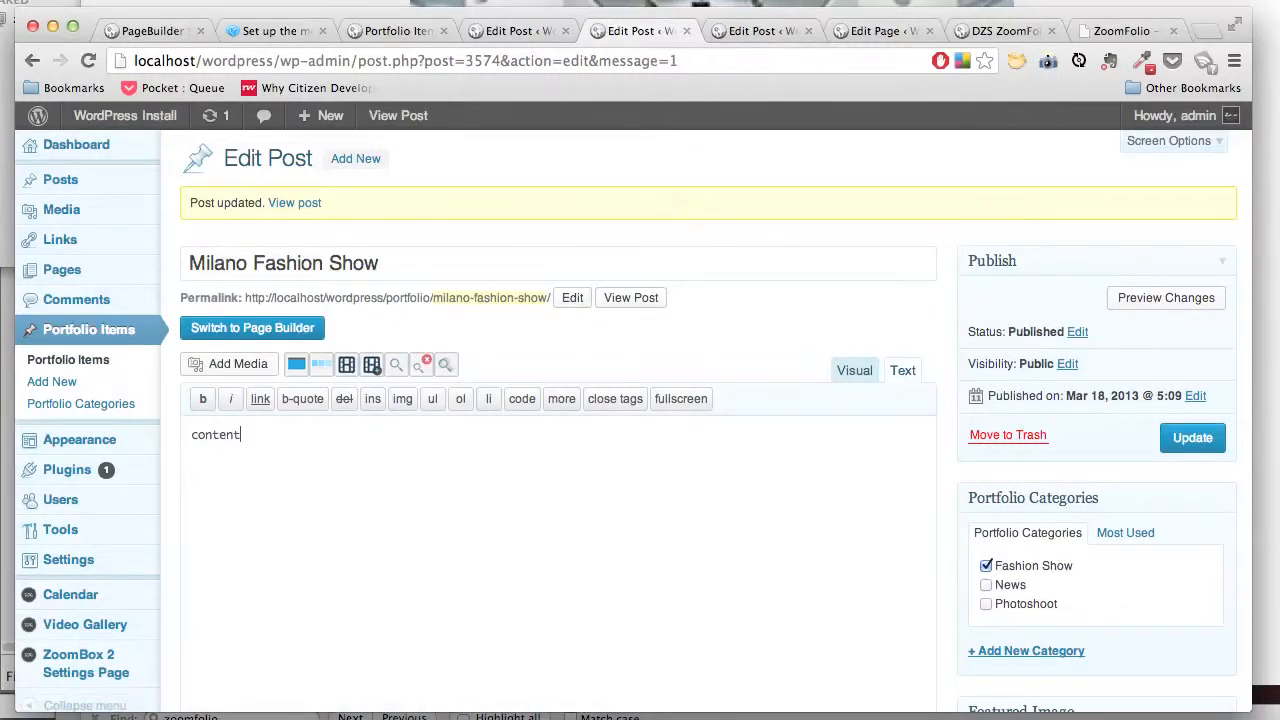
Step: On the Accordion Example page, expand and collapse Milano Fashion Show to check its gallery and text
{"action": "left_click", "coordinate": [1000, 30]}
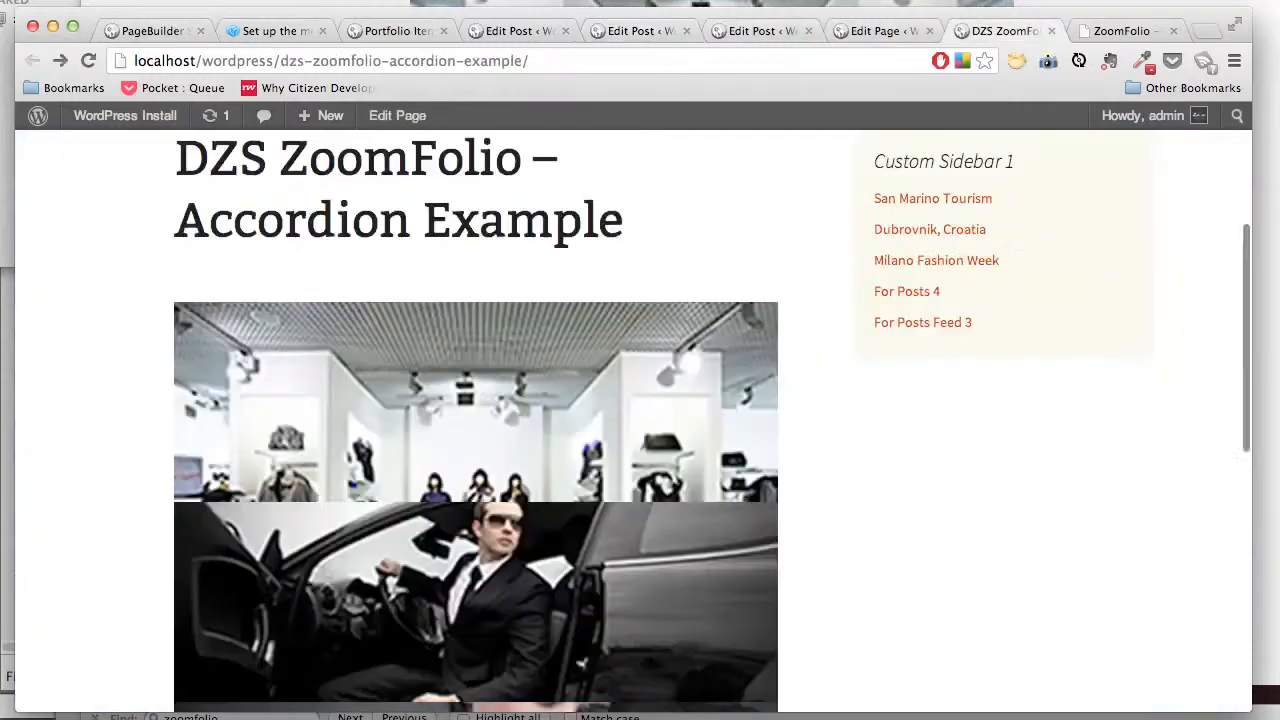
{"action": "scroll", "scroll_direction": "down", "scroll_amount": 3}
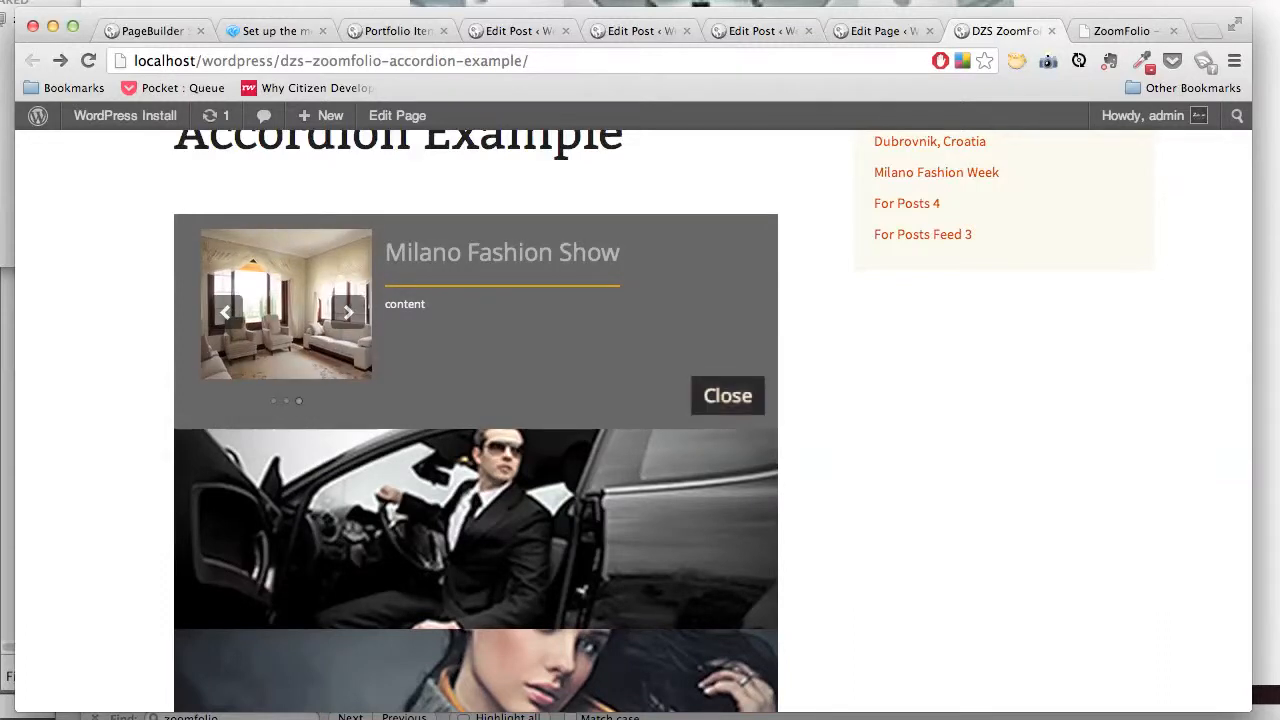
{"action": "left_click", "coordinate": [728, 396]}
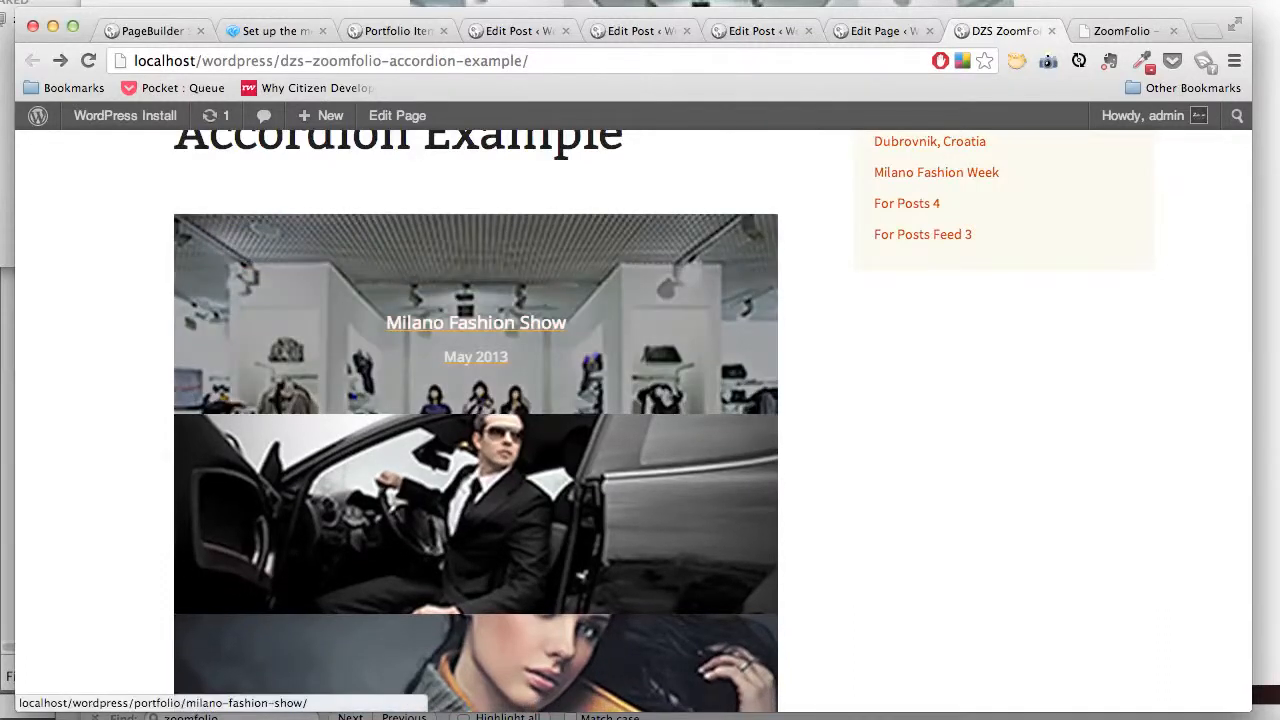
{"action": "left_click", "coordinate": [476, 322]}
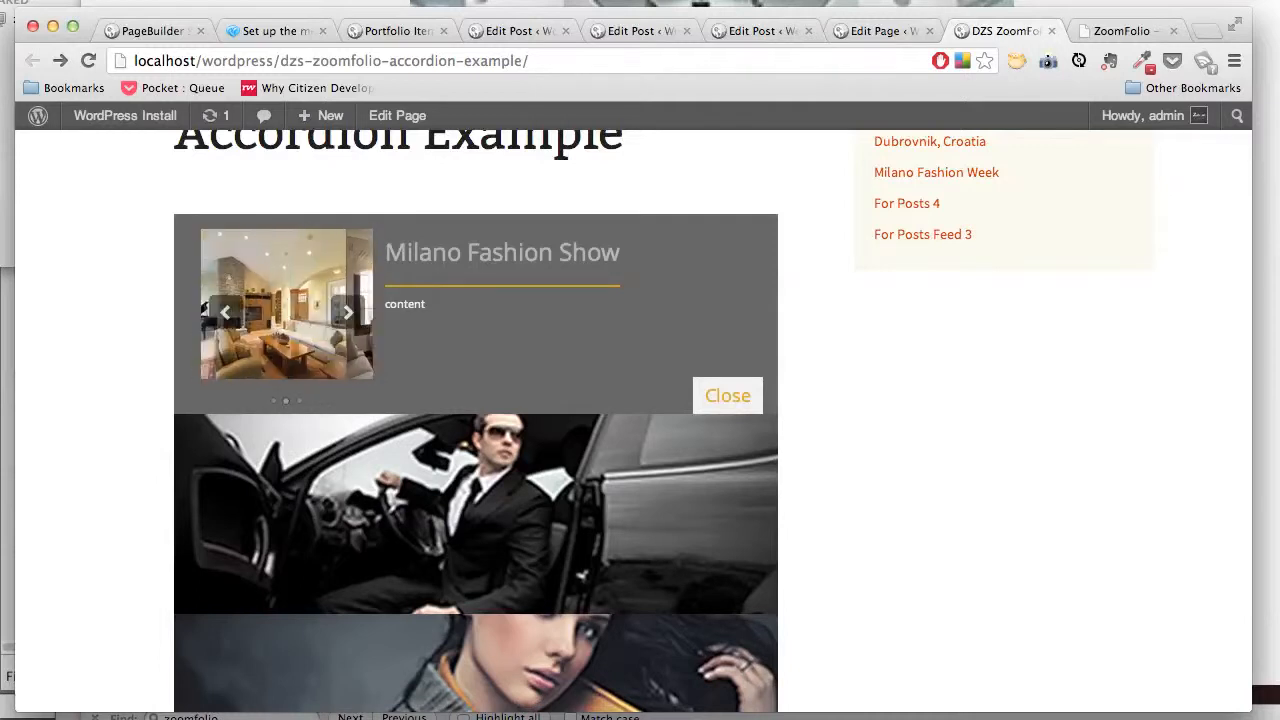
{"action": "left_click", "coordinate": [728, 396]}
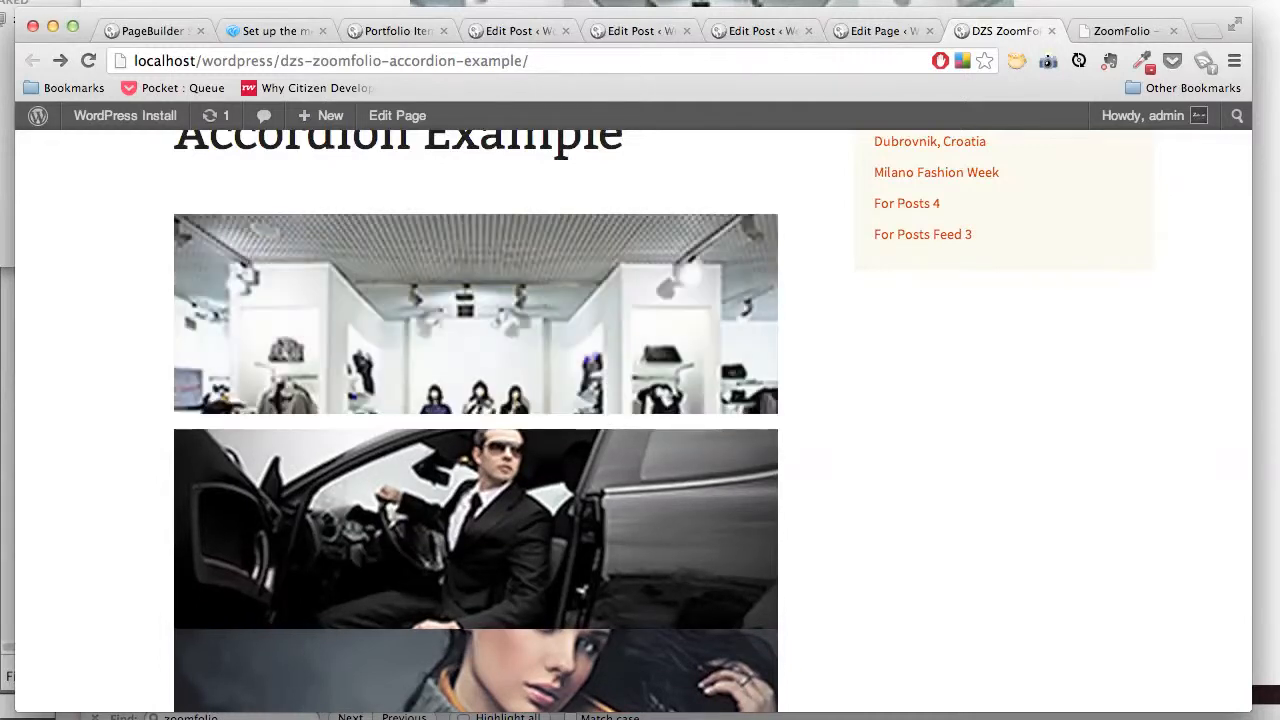
{"action": "scroll", "scroll_direction": "down", "scroll_amount": 3}
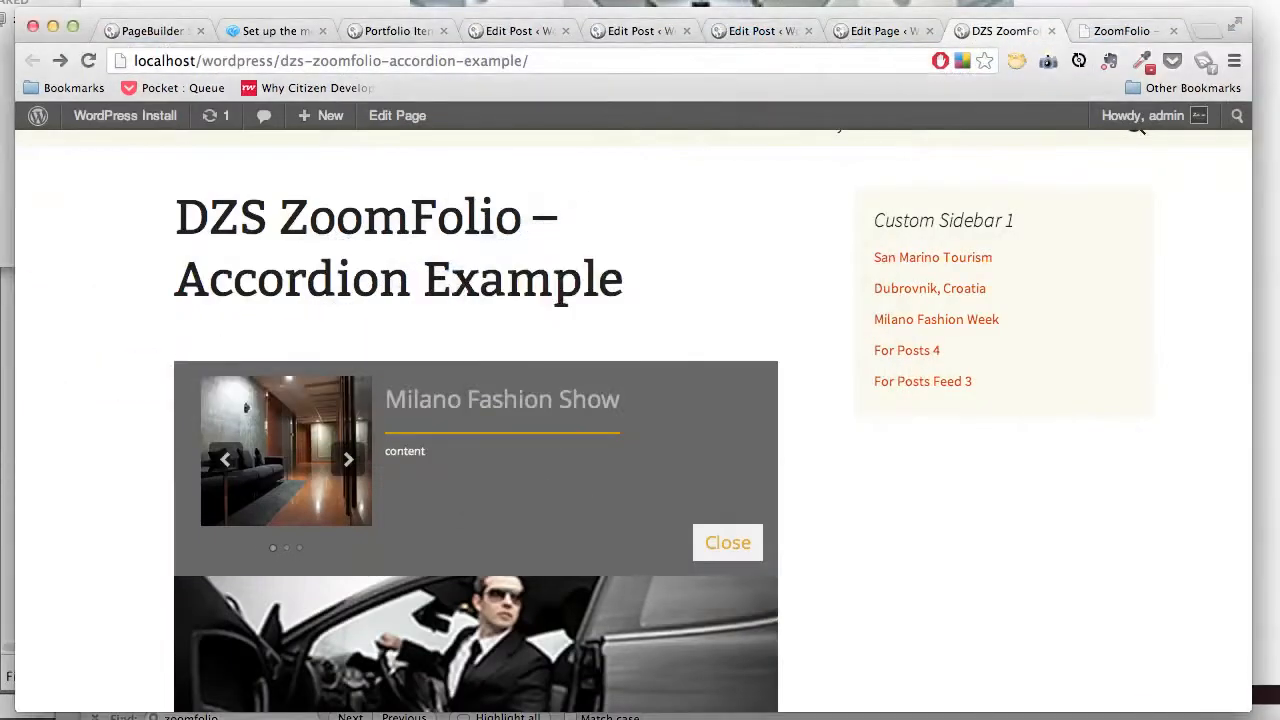
Step: Copy the meta-prop HTML from the ZoomFolio docs into the post and update it
{"action": "left_click", "coordinate": [1120, 30]}
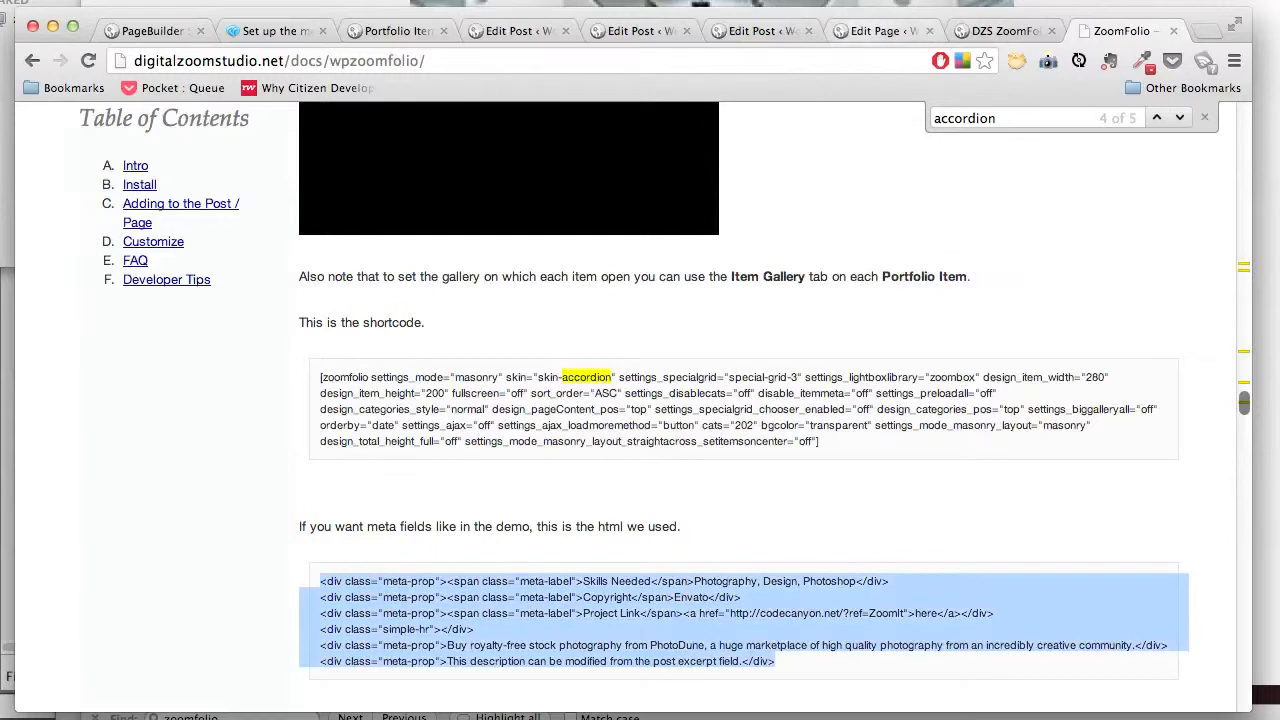
{"action": "right_click", "coordinate": [744, 620]}
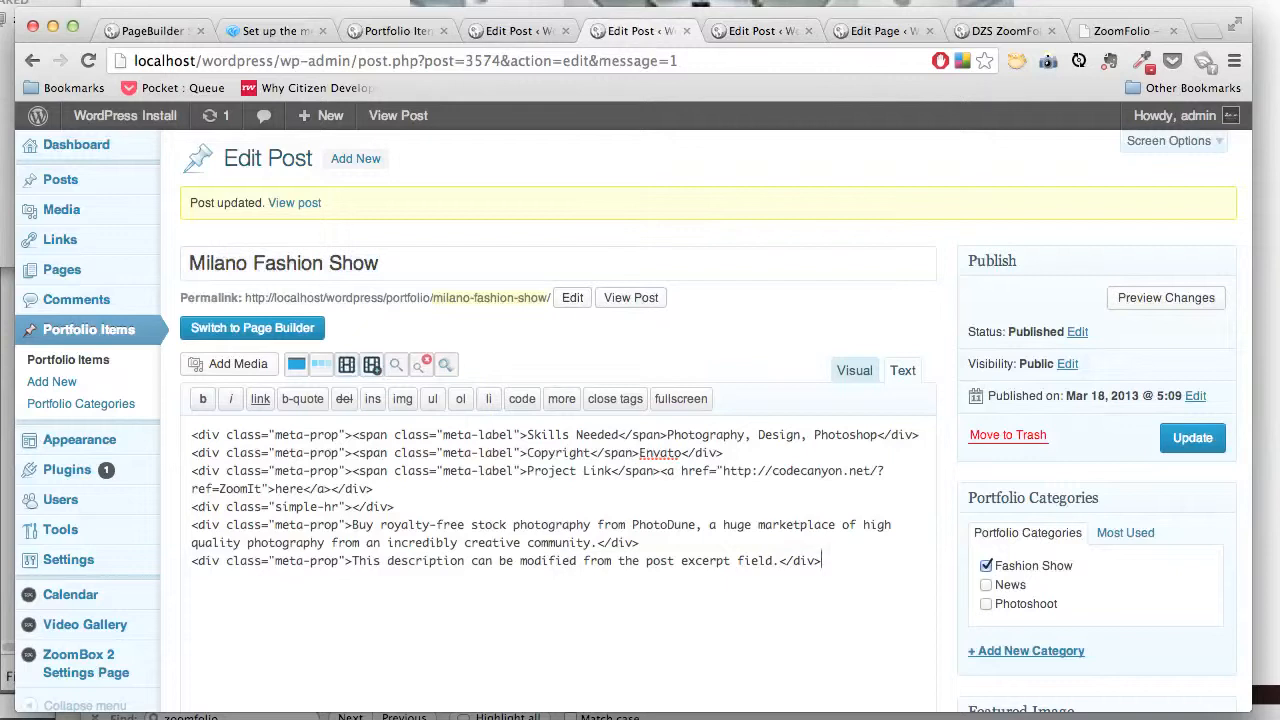
{"action": "left_click", "coordinate": [1192, 436]}
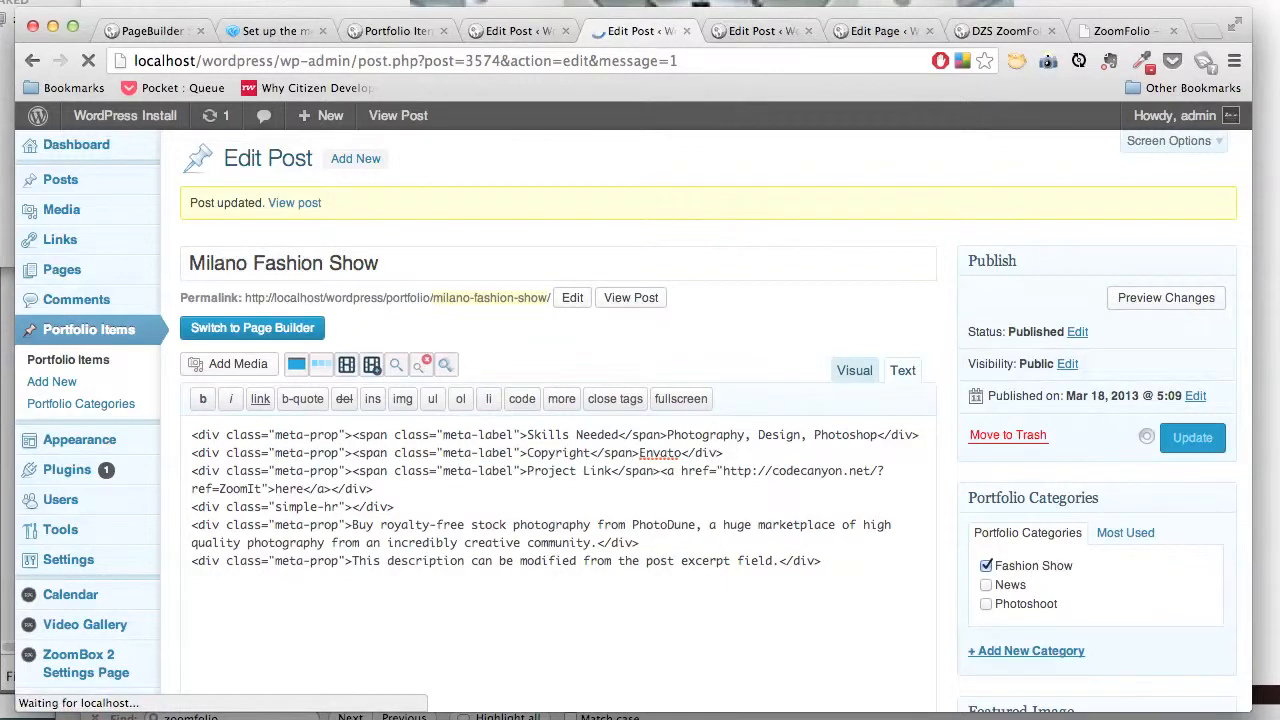
Step: Expand Milano Fashion Show to view its Skills Needed, Copyright and Project Link rows, then collapse it
{"action": "left_click", "coordinate": [1000, 30]}
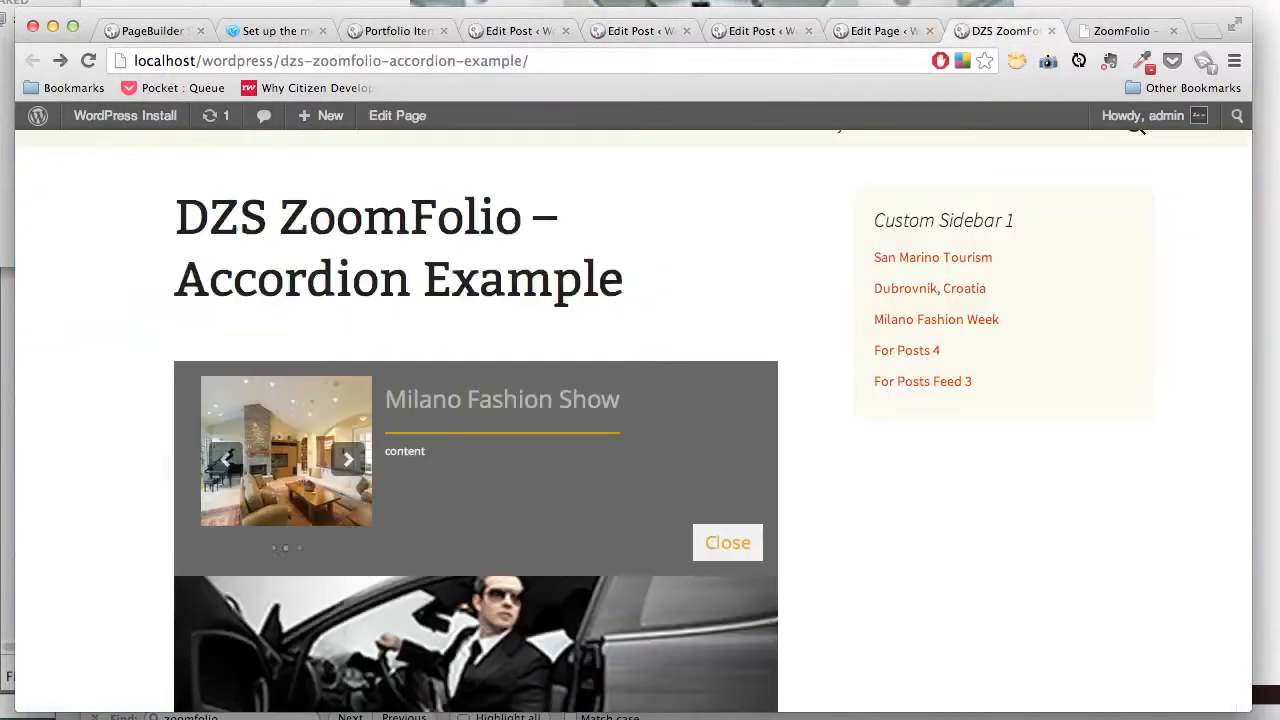
{"action": "left_click", "coordinate": [728, 542]}
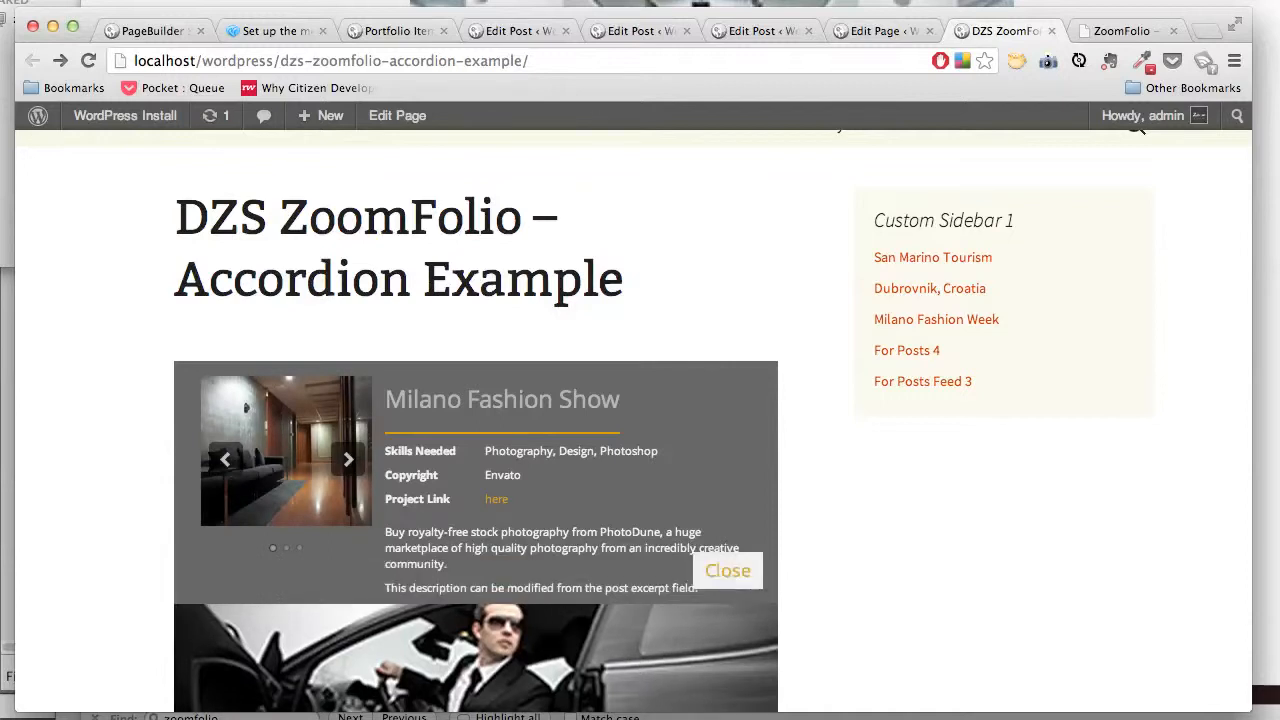
{"action": "left_click", "coordinate": [728, 570]}
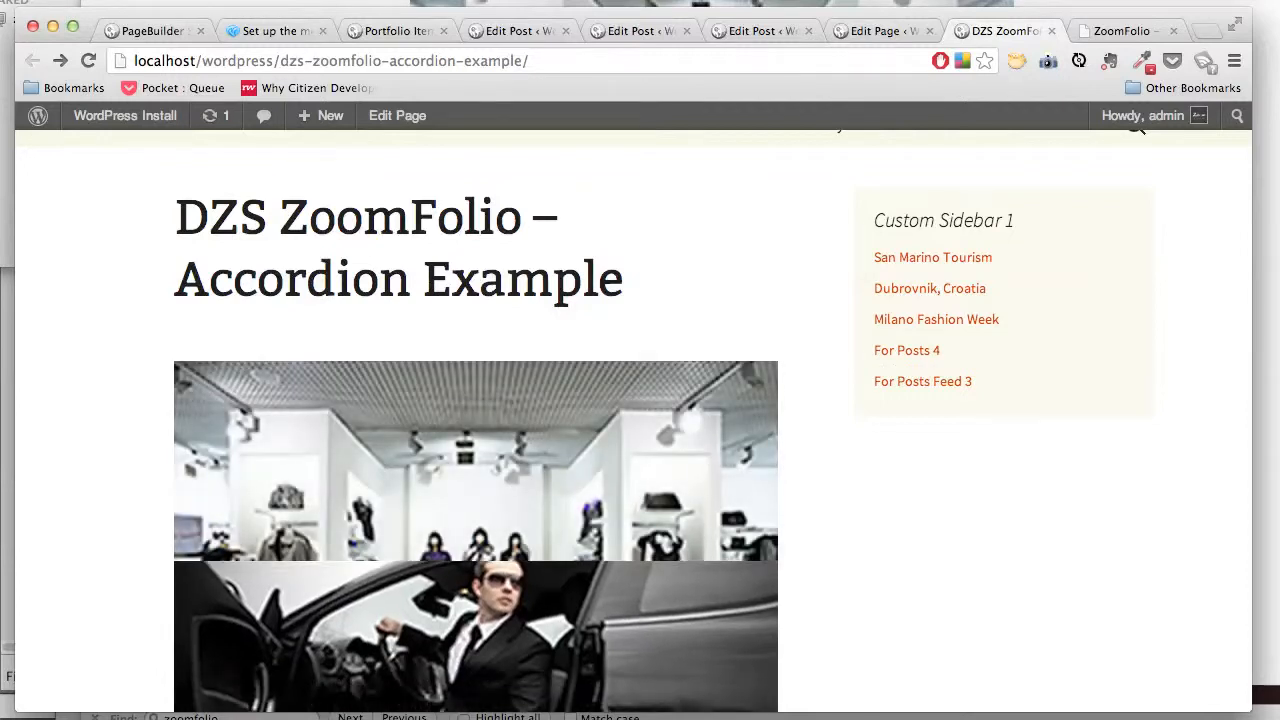